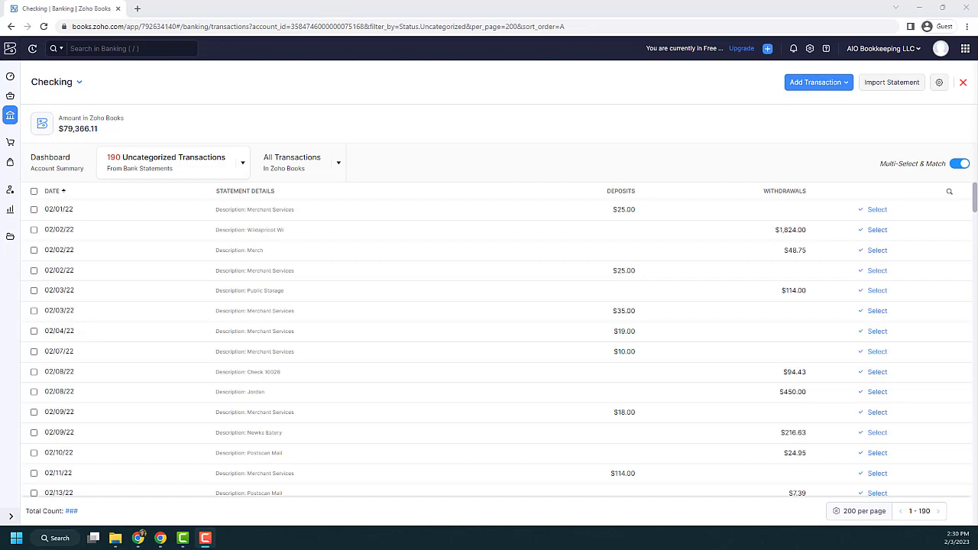
mouse_move(419, 385)
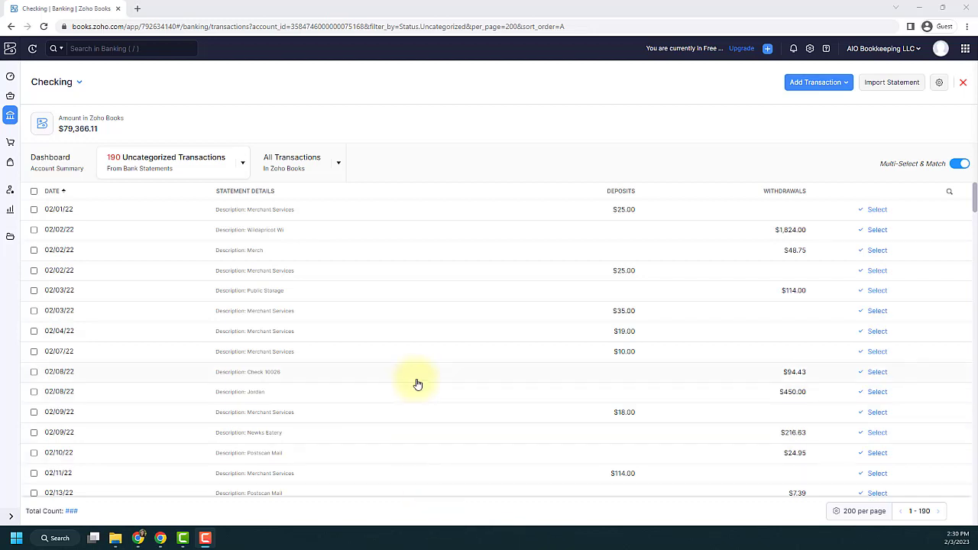
mouse_move(731, 147)
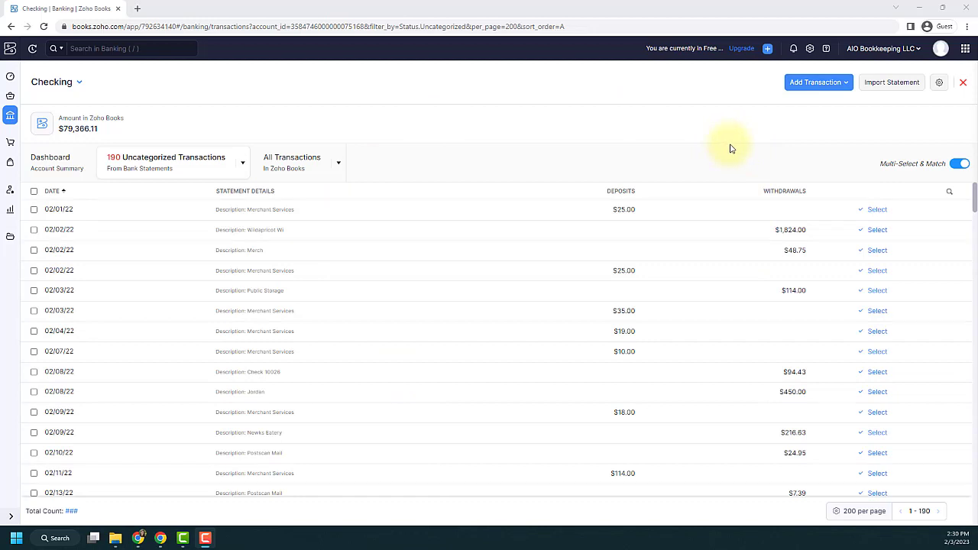
mouse_move(938, 83)
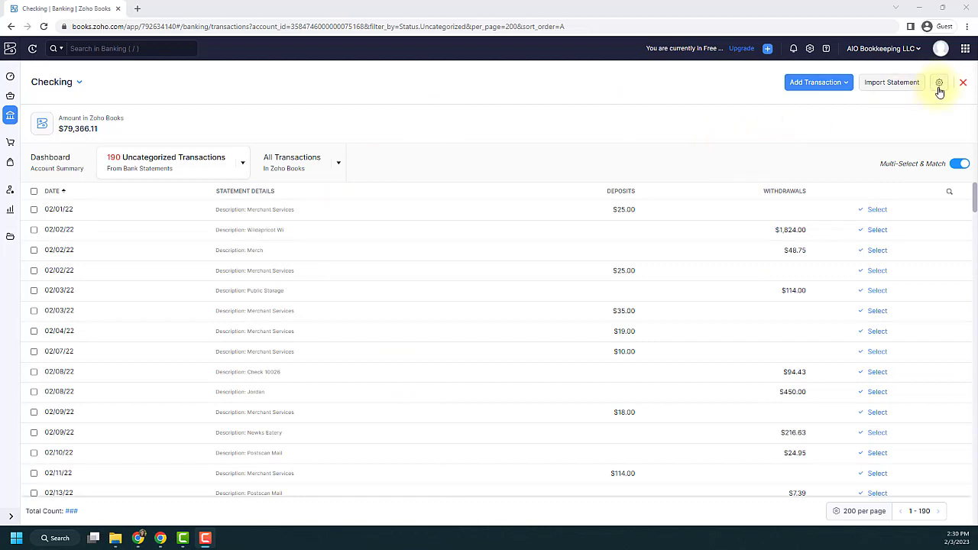
Choose Reconcile Account from the Checking account's more-actions menu
click(938, 83)
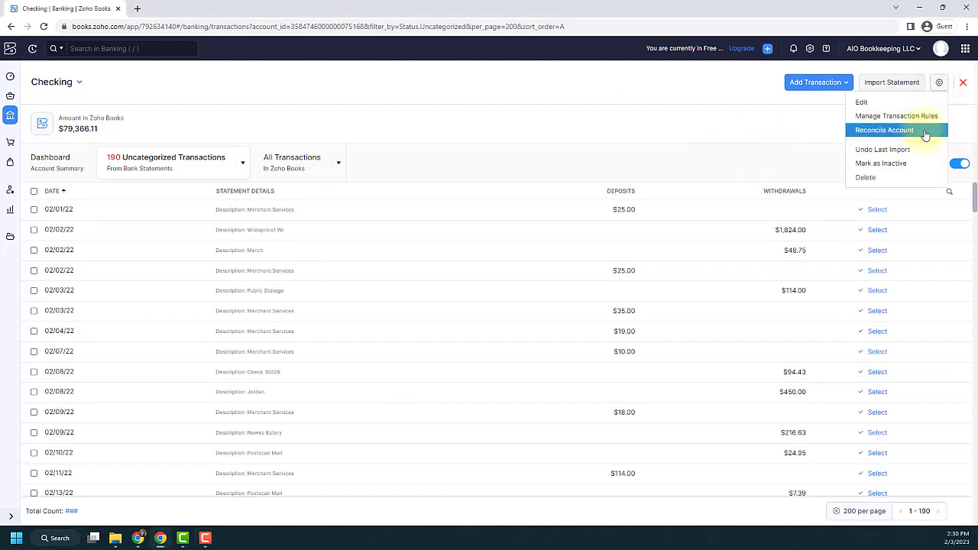
click(883, 129)
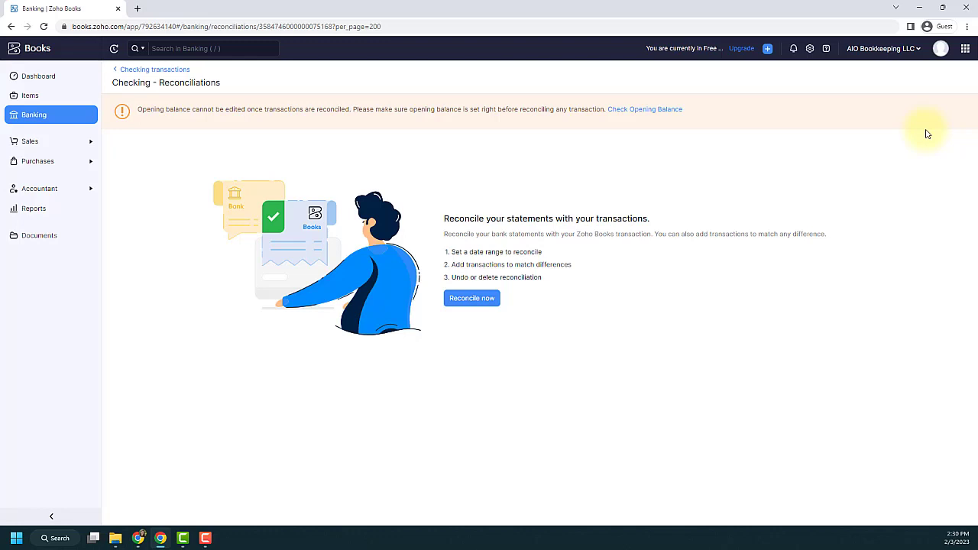
mouse_move(741, 232)
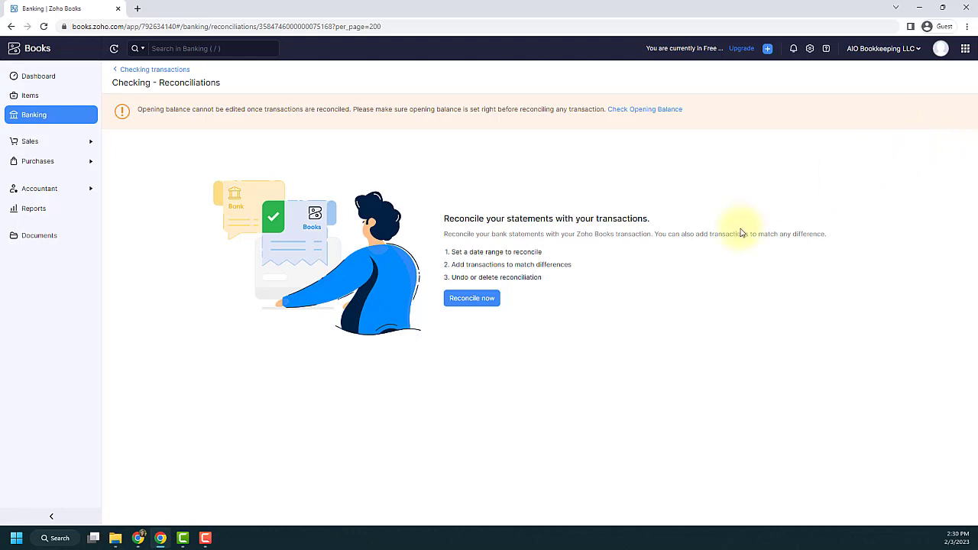
mouse_move(474, 327)
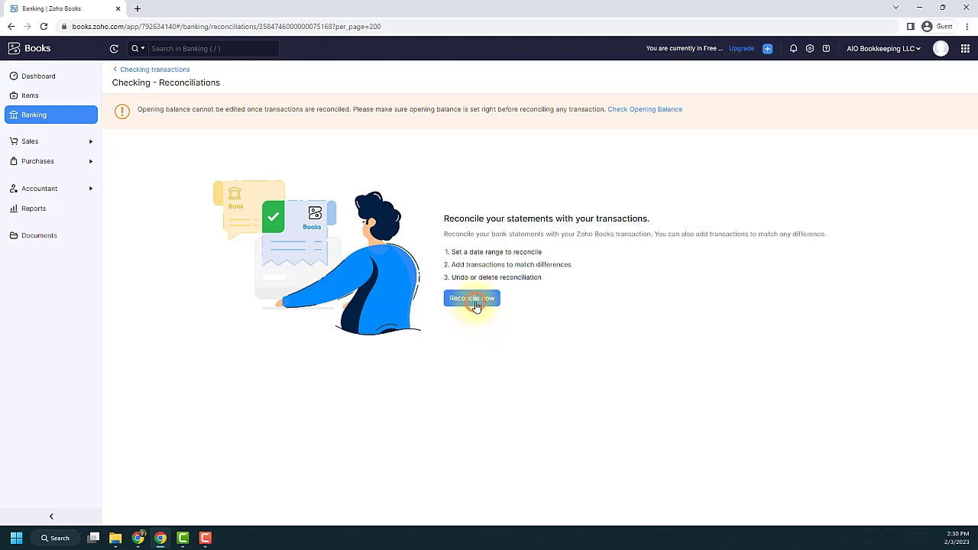
Start a new Checking reconciliation dated 01/01/22 to 01/31/22
click(471, 298)
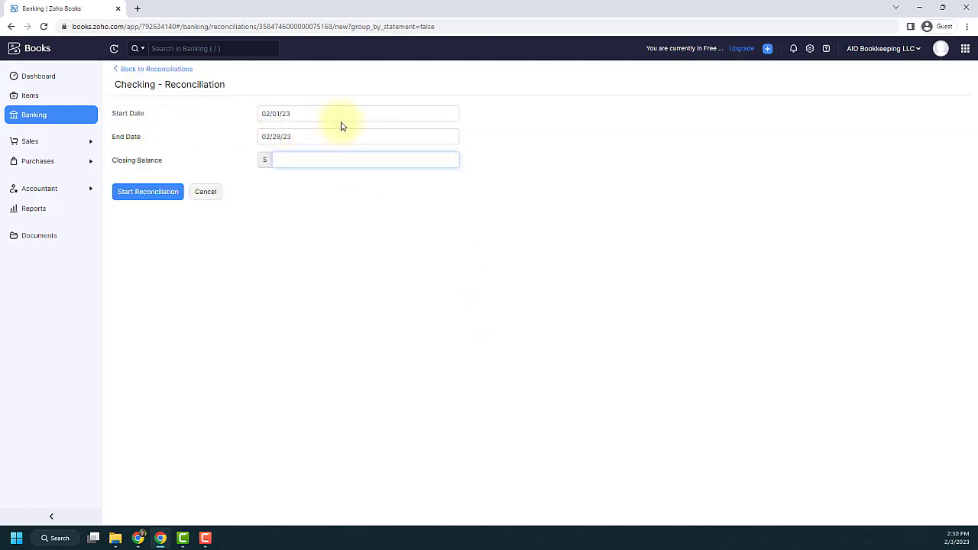
click(357, 113)
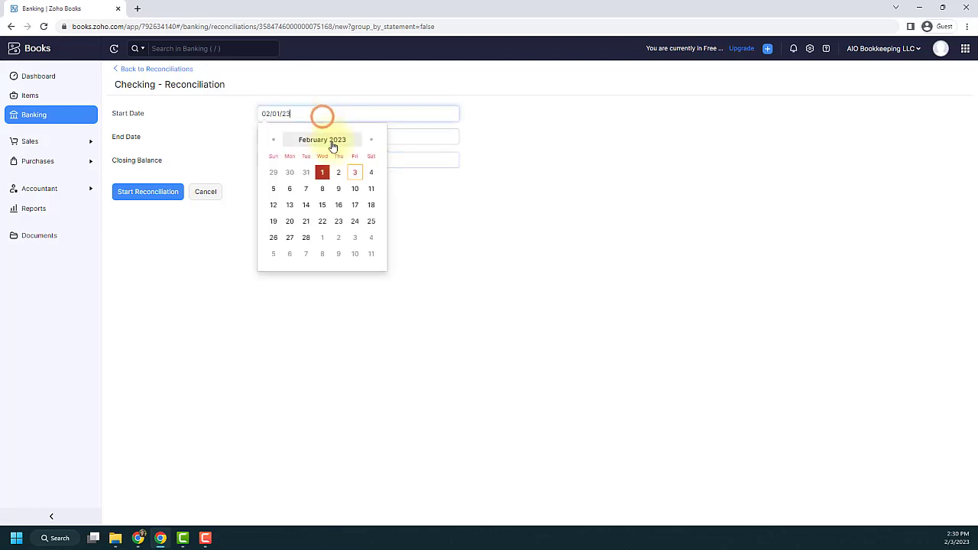
click(321, 139)
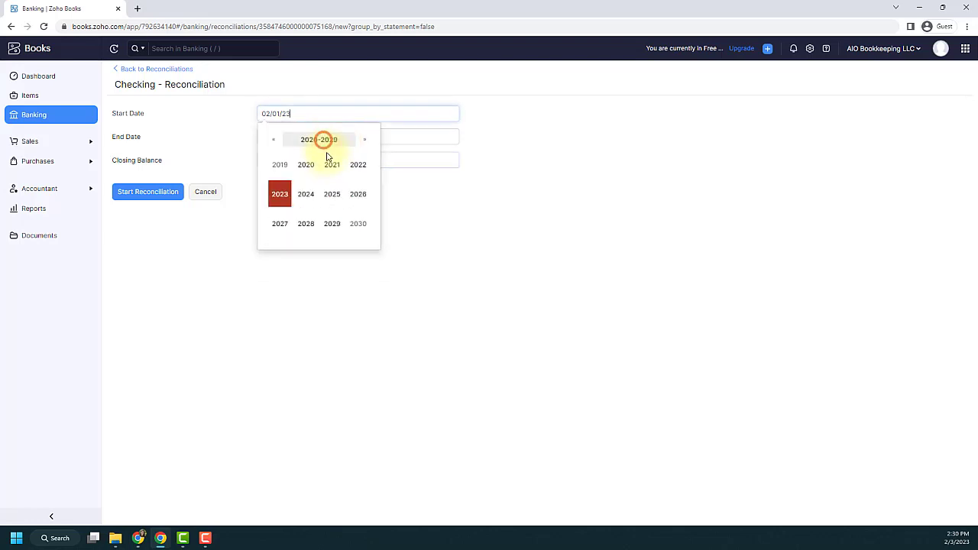
click(358, 165)
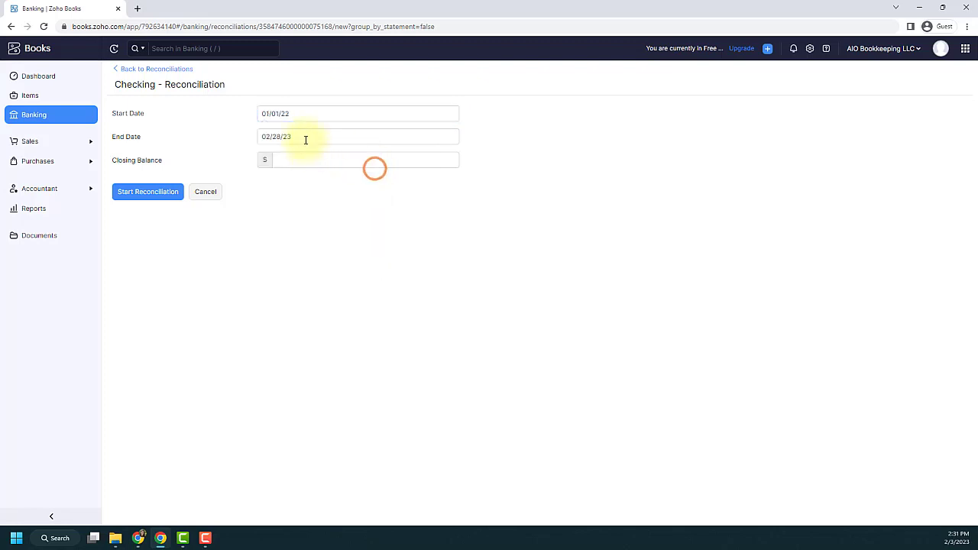
click(357, 136)
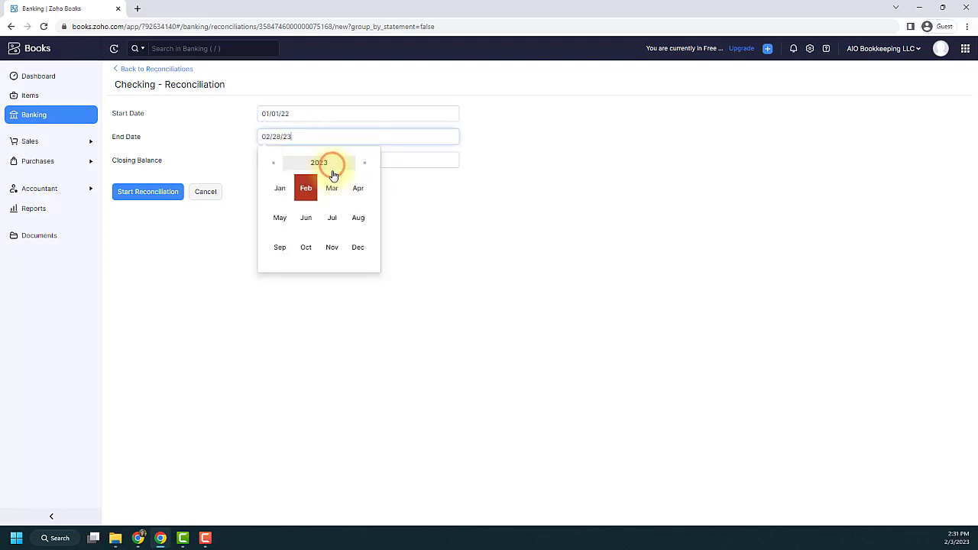
click(318, 162)
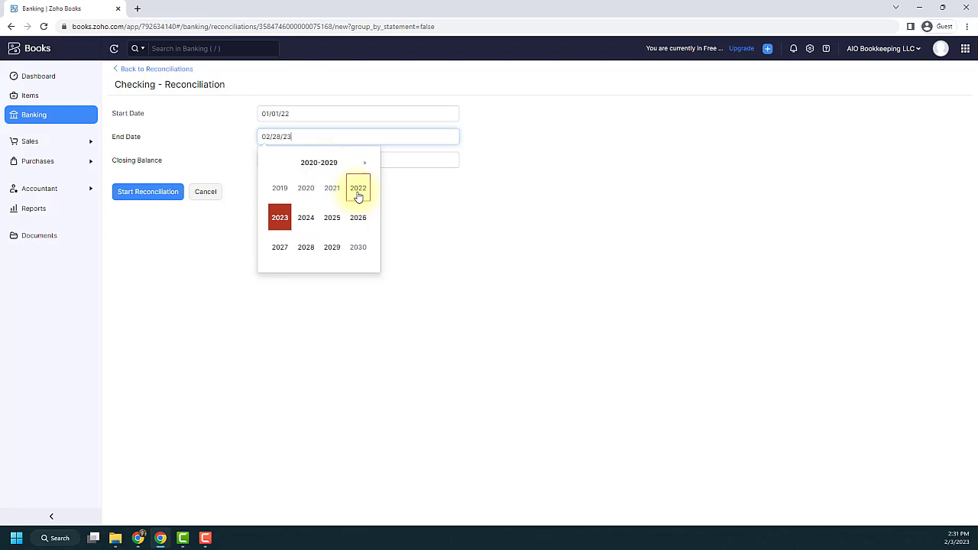
click(357, 188)
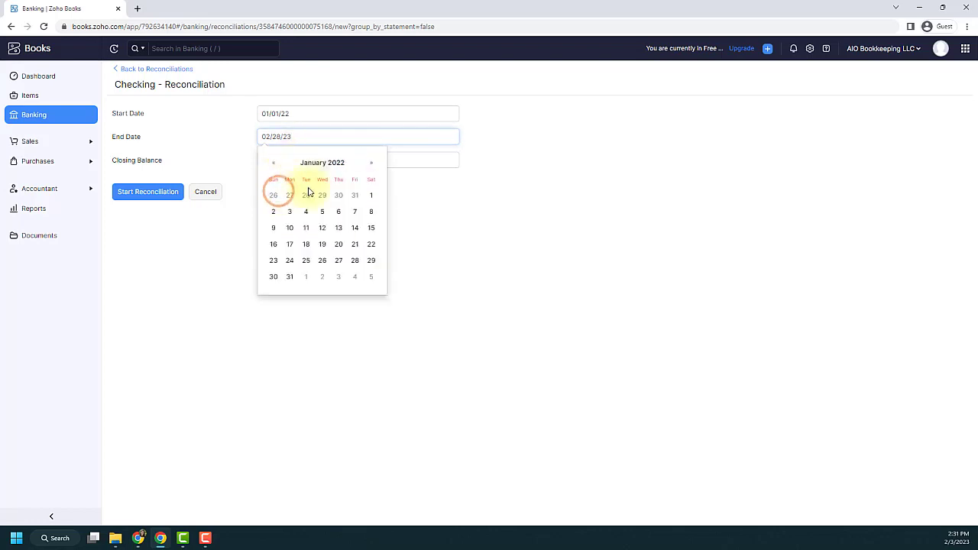
click(289, 275)
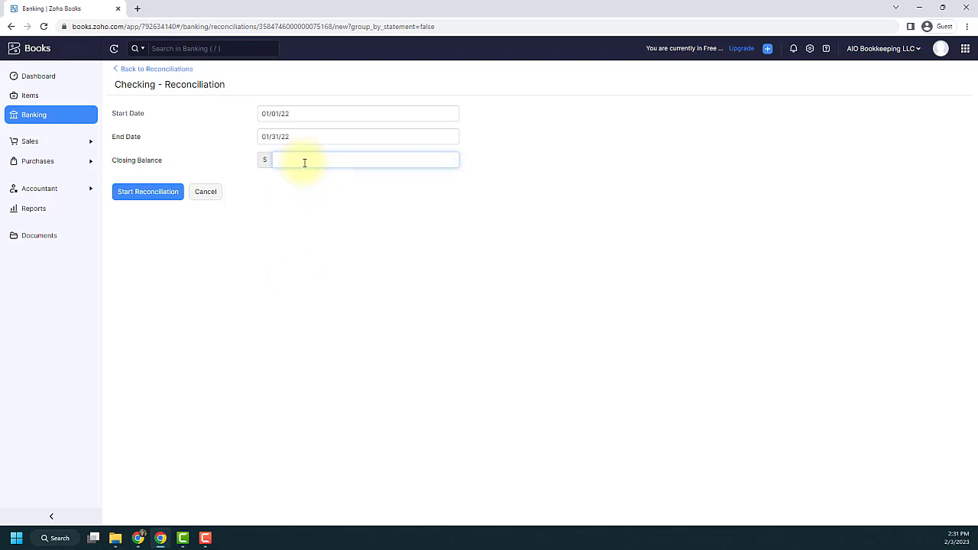
Enter the closing balance of 86616.91
text(80)
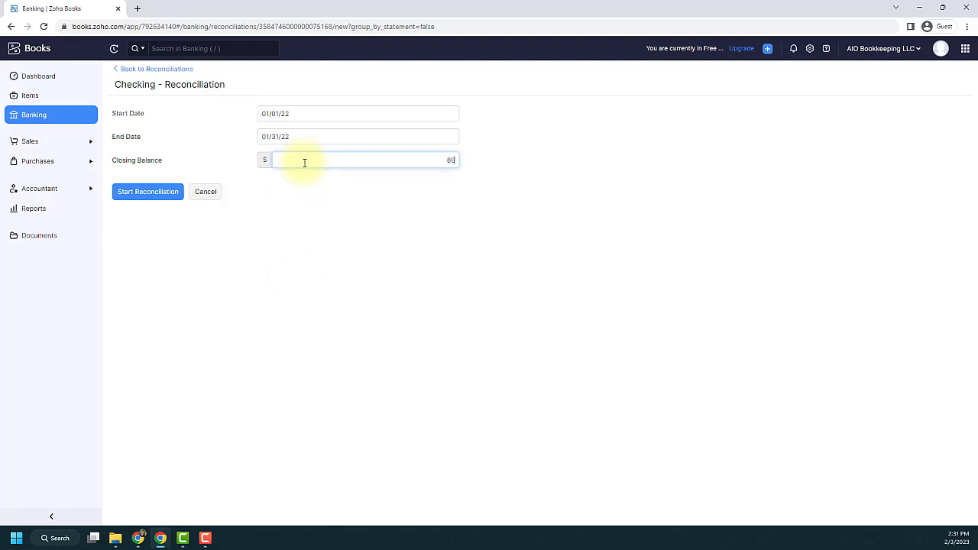
text(86616.91)
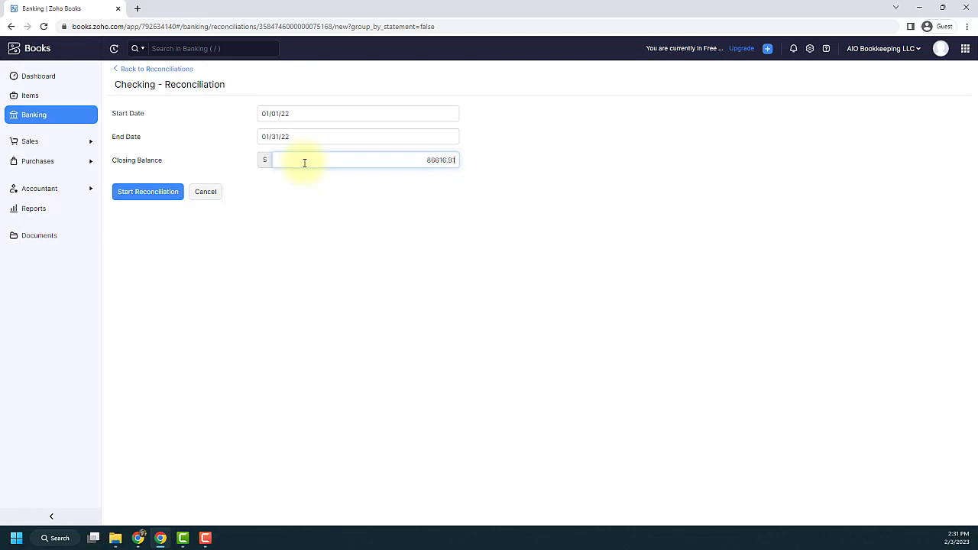
mouse_move(294, 214)
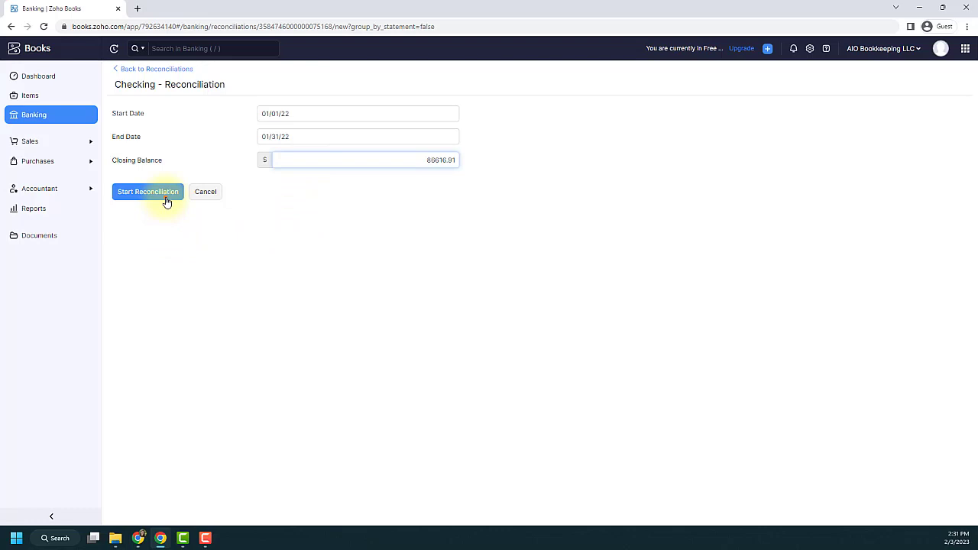
click(146, 190)
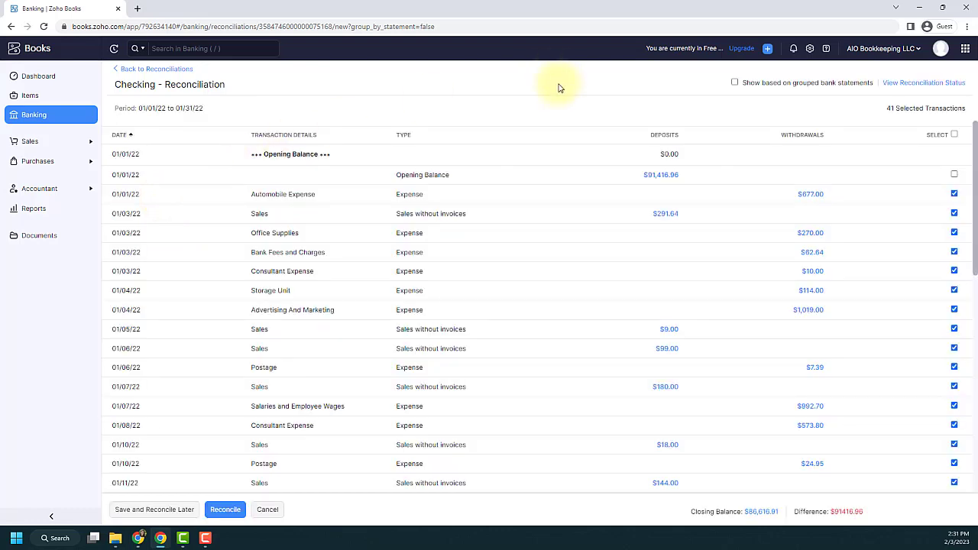
mouse_move(571, 102)
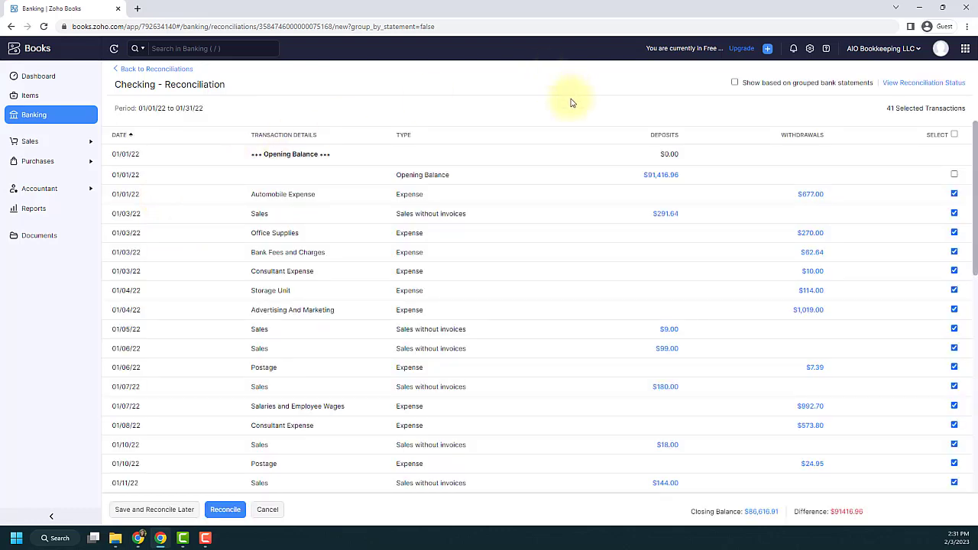
mouse_move(153, 156)
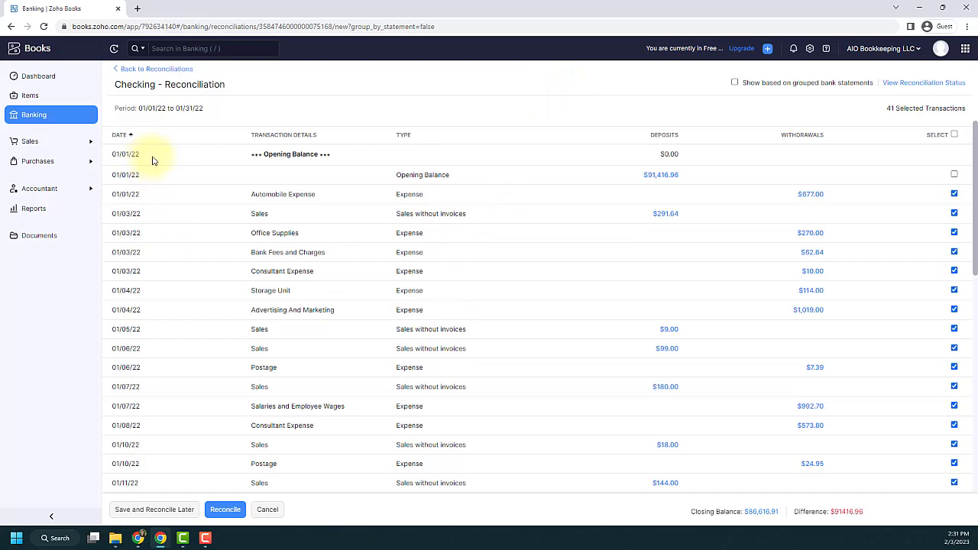
mouse_move(153, 330)
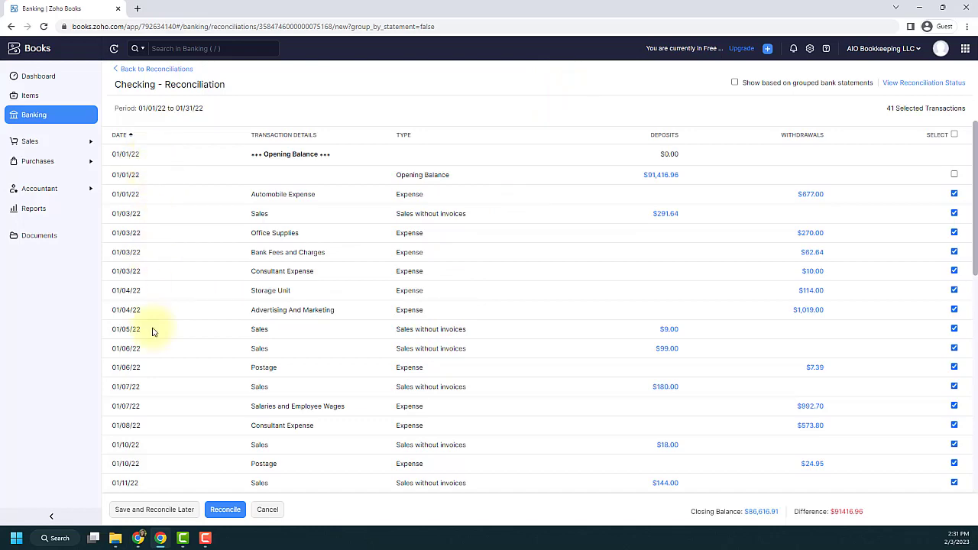
scroll(down, 3)
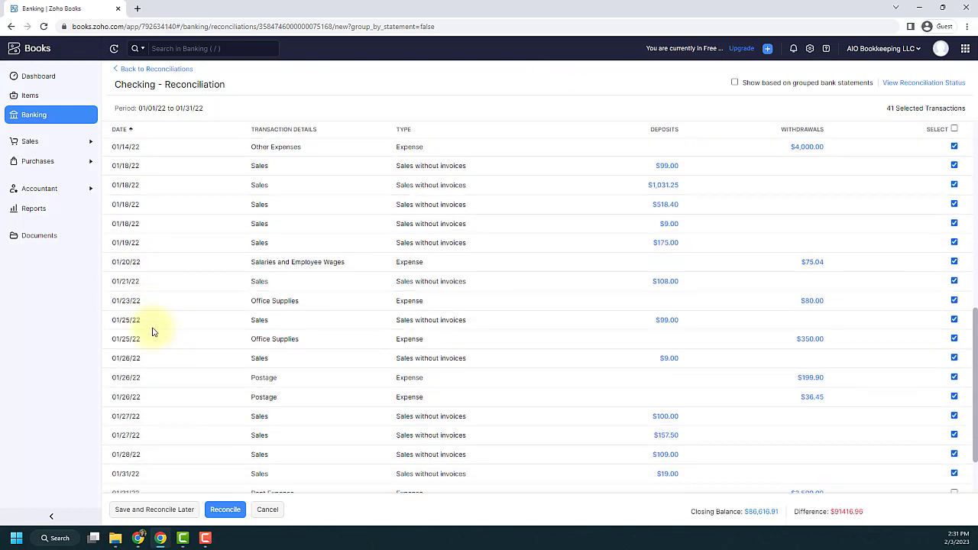
scroll(down, 3)
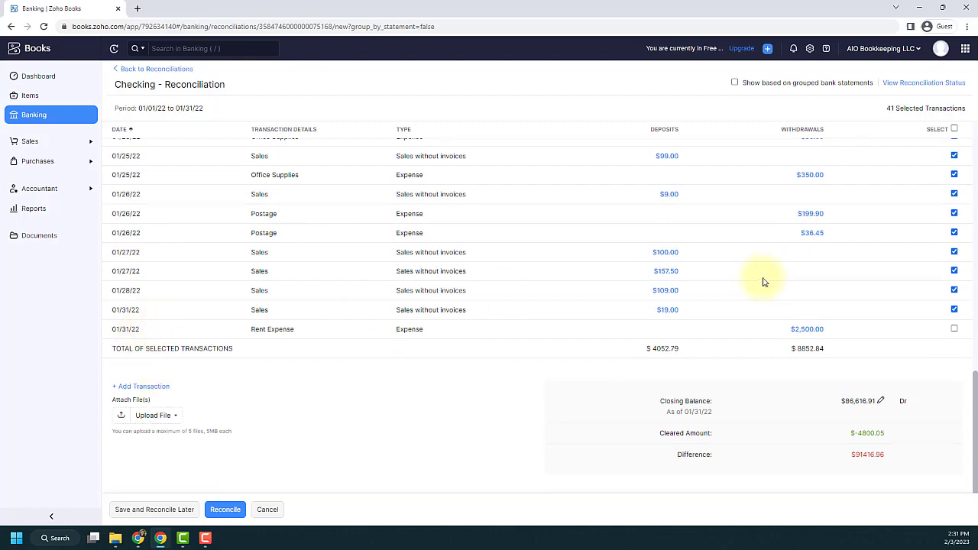
scroll(up, 3)
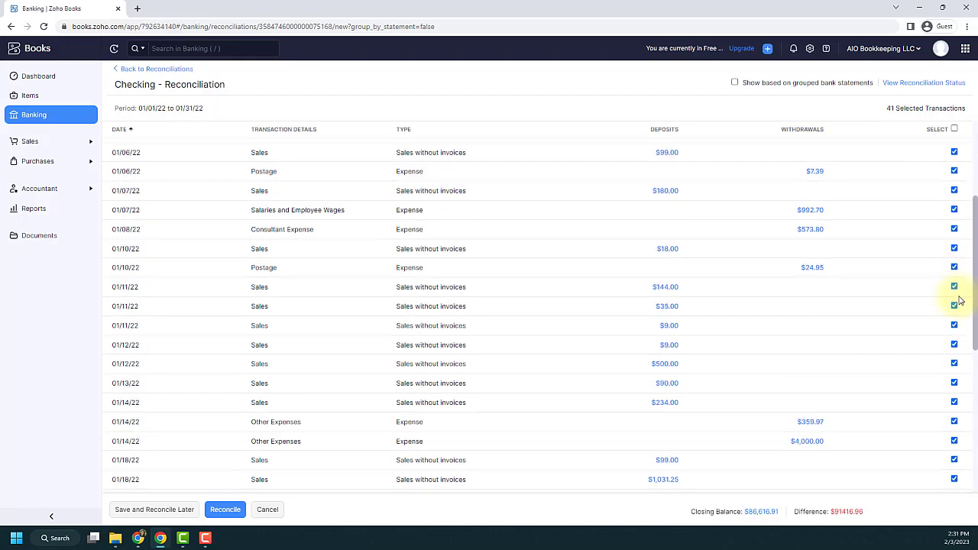
scroll(up, 3)
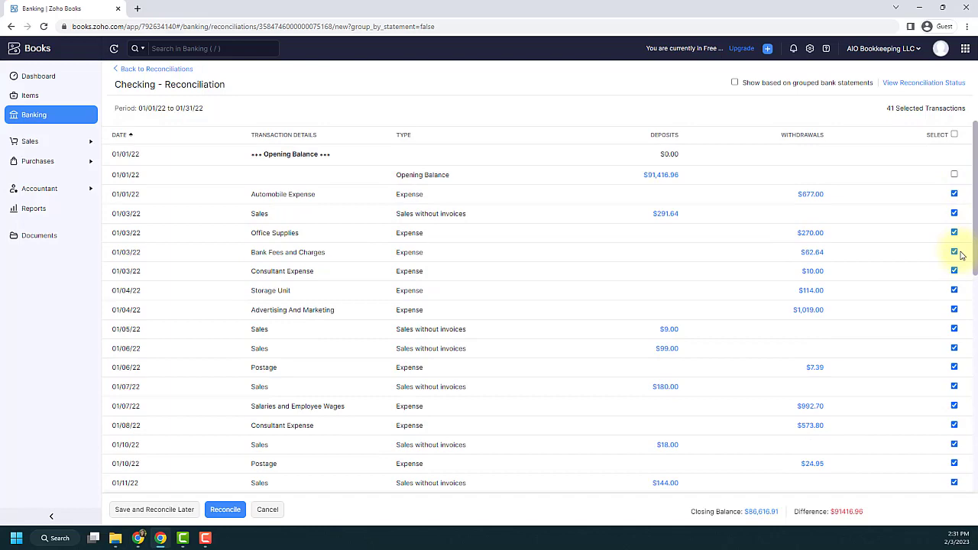
scroll(down, 3)
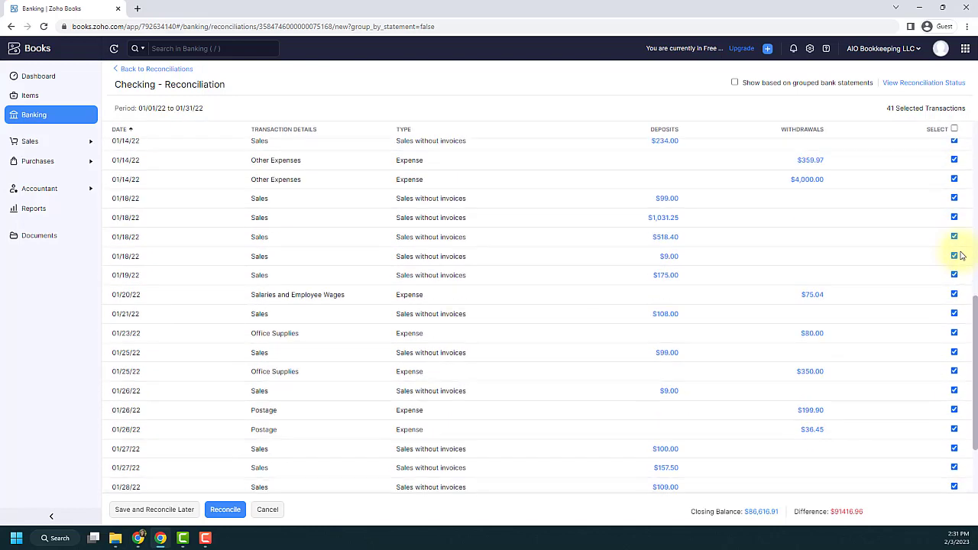
scroll(down, 3)
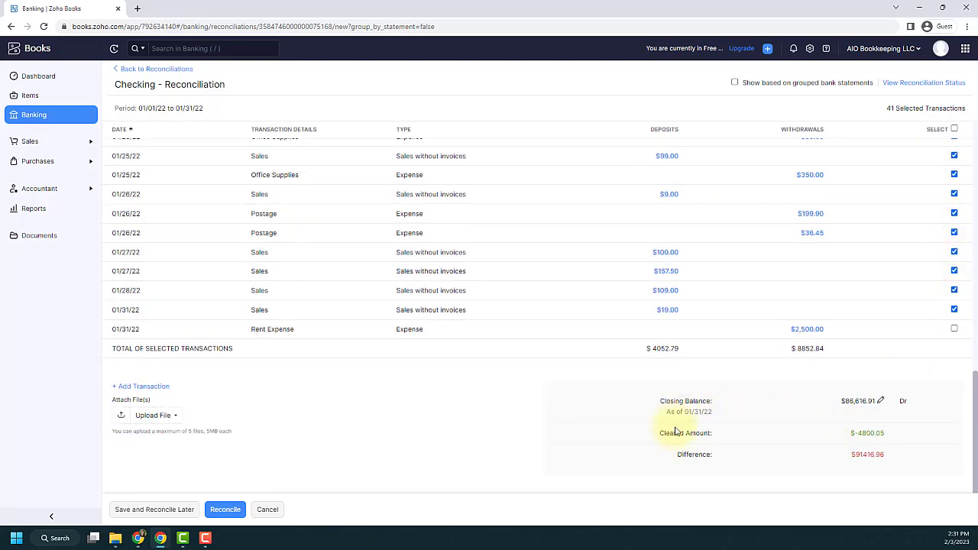
mouse_move(681, 412)
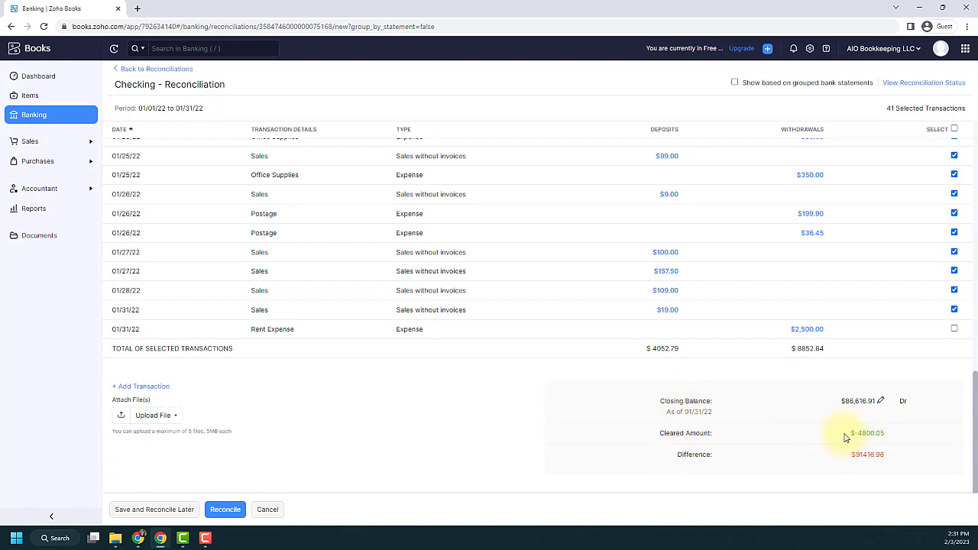
mouse_move(847, 436)
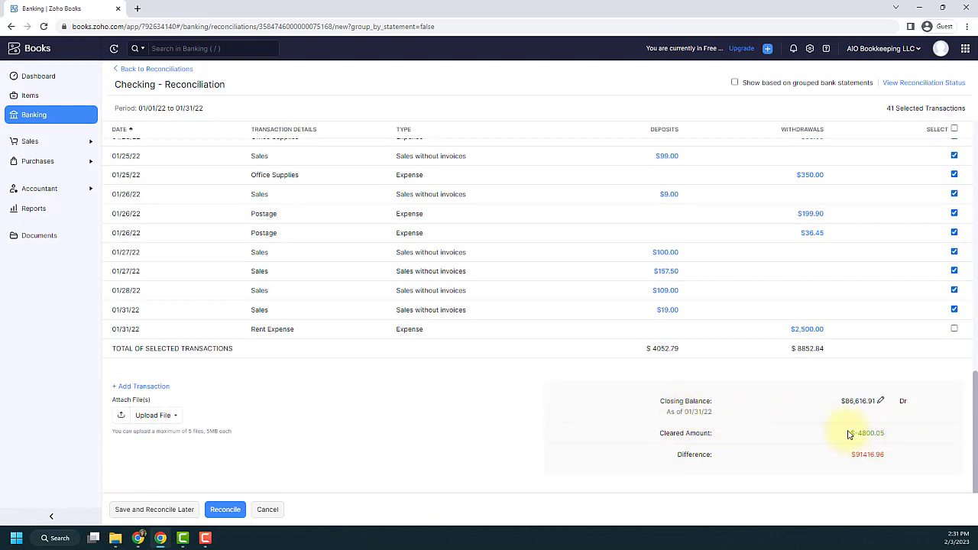
mouse_move(858, 449)
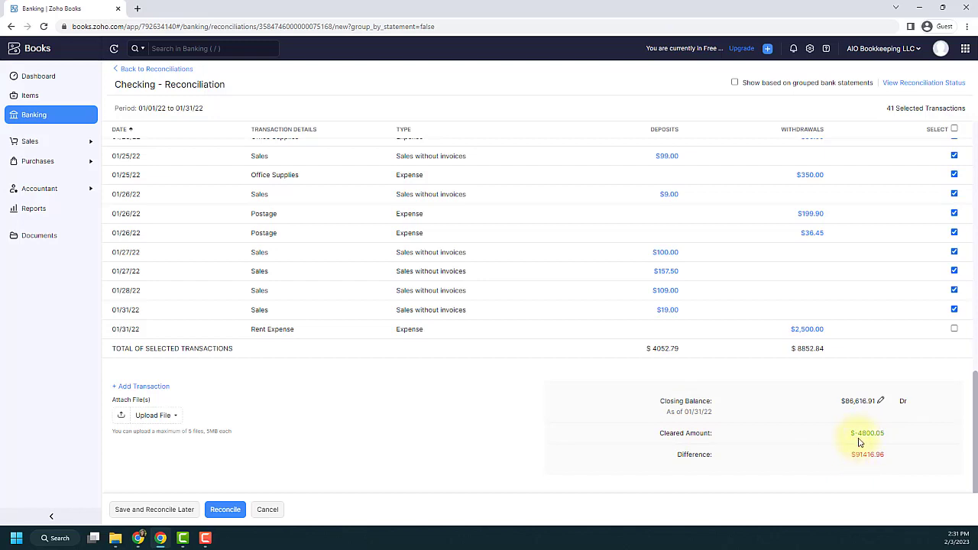
mouse_move(953, 405)
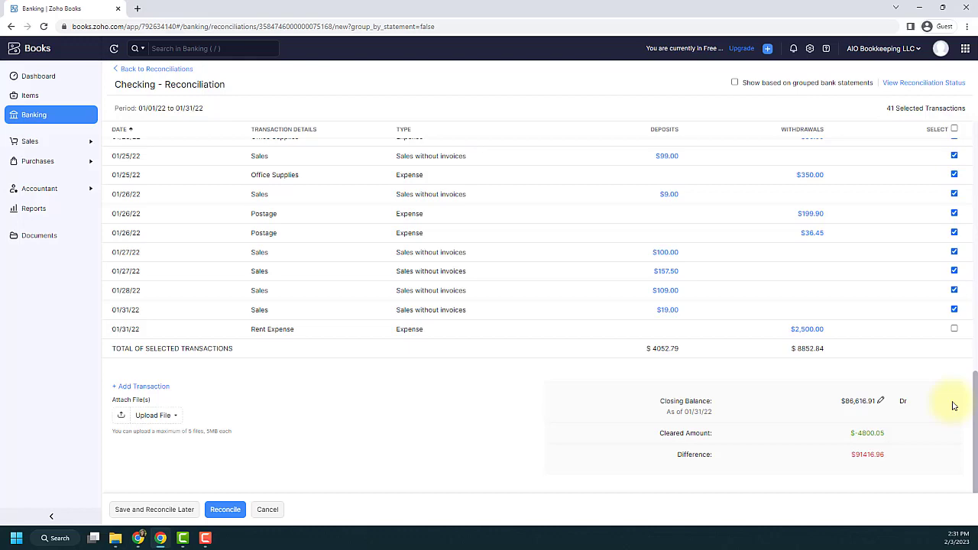
Toggle a few January transaction checkboxes, then select all 43, leaving a $2,500.00 difference
scroll(up, 3)
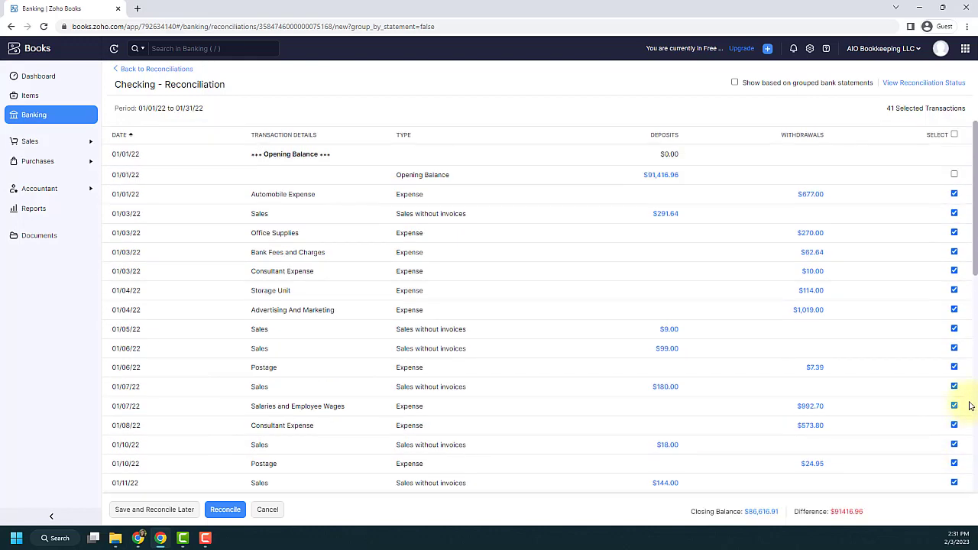
click(953, 174)
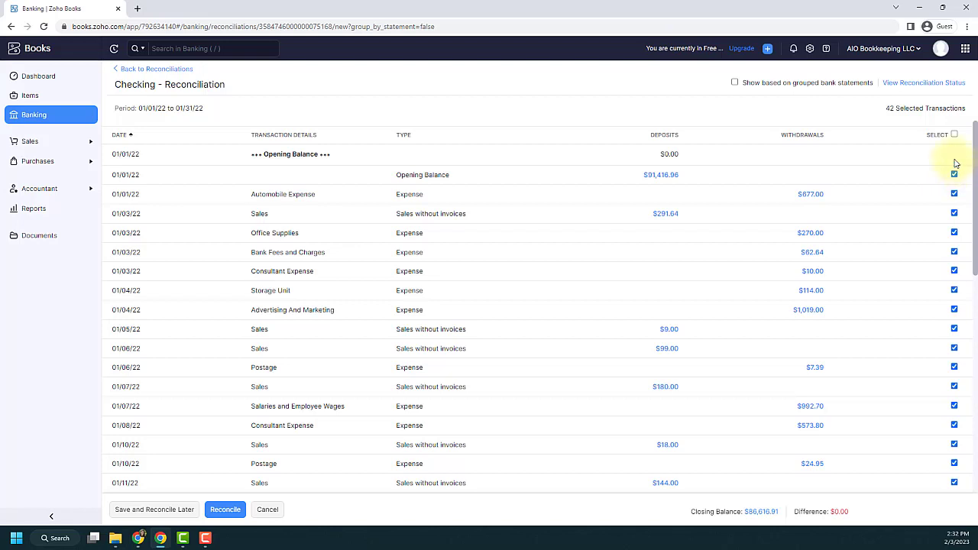
click(953, 135)
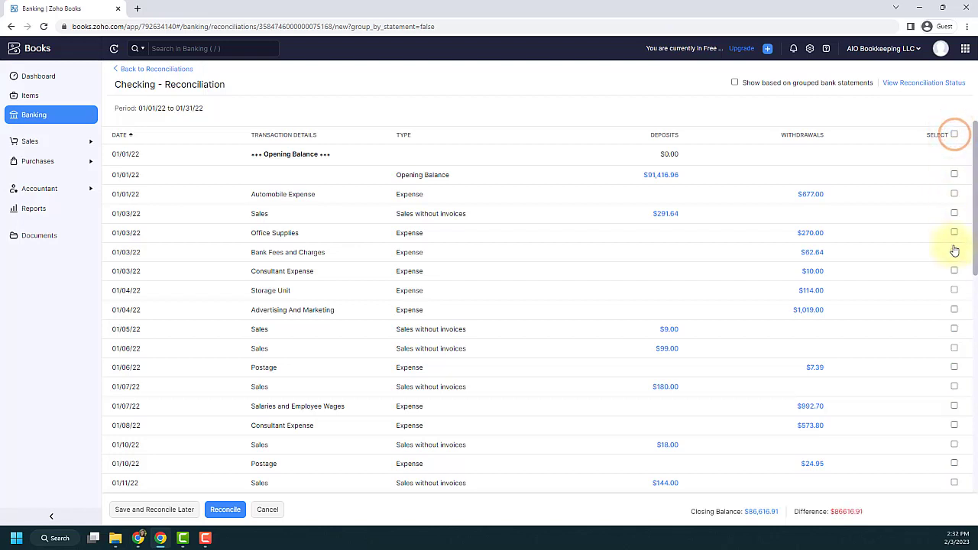
mouse_move(951, 422)
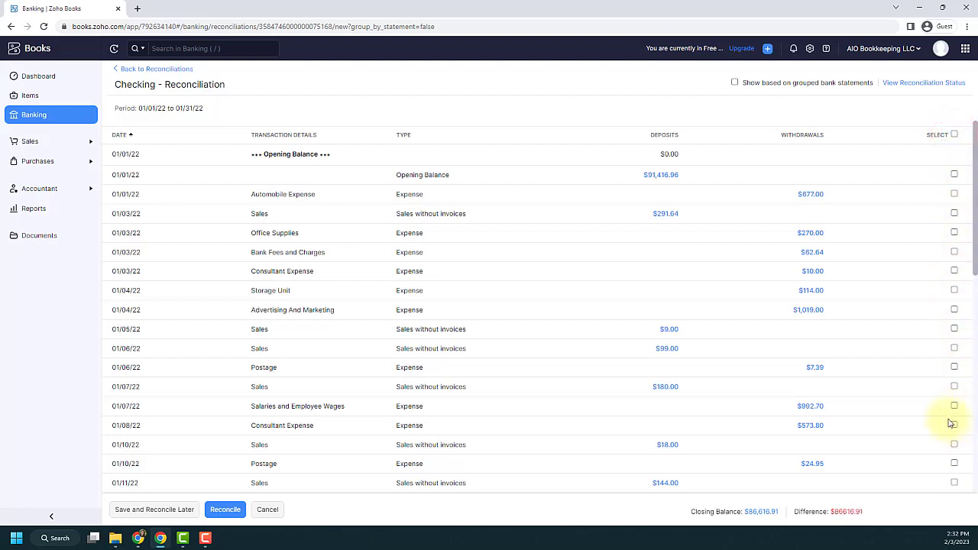
mouse_move(950, 306)
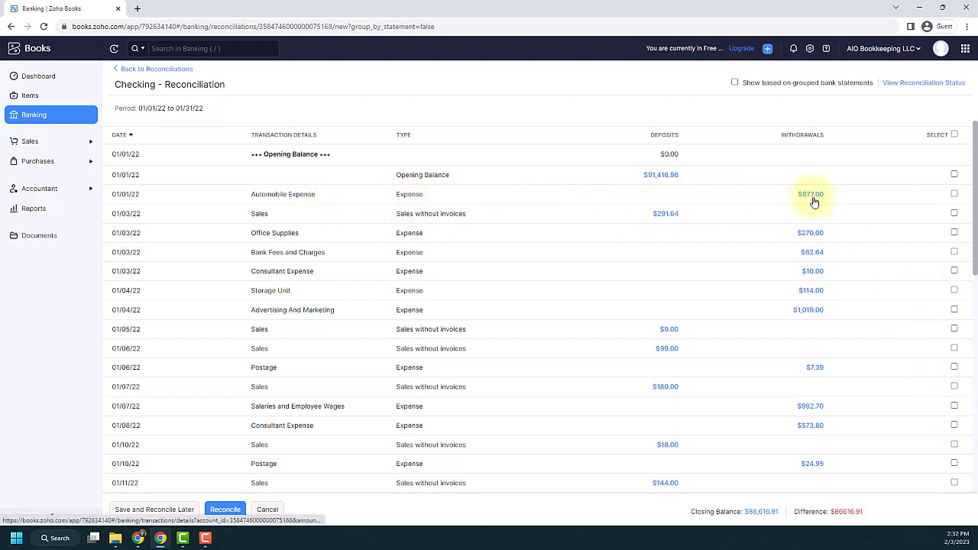
click(953, 194)
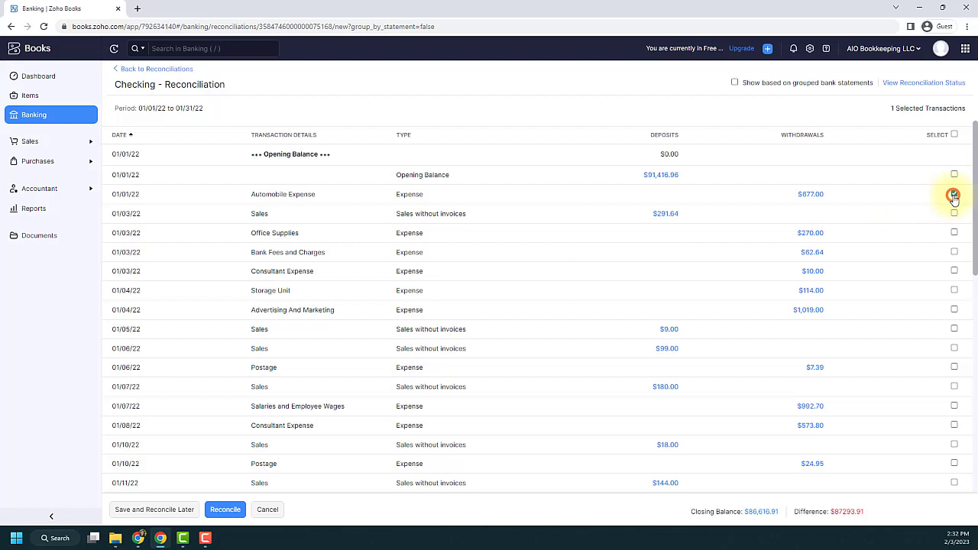
click(953, 194)
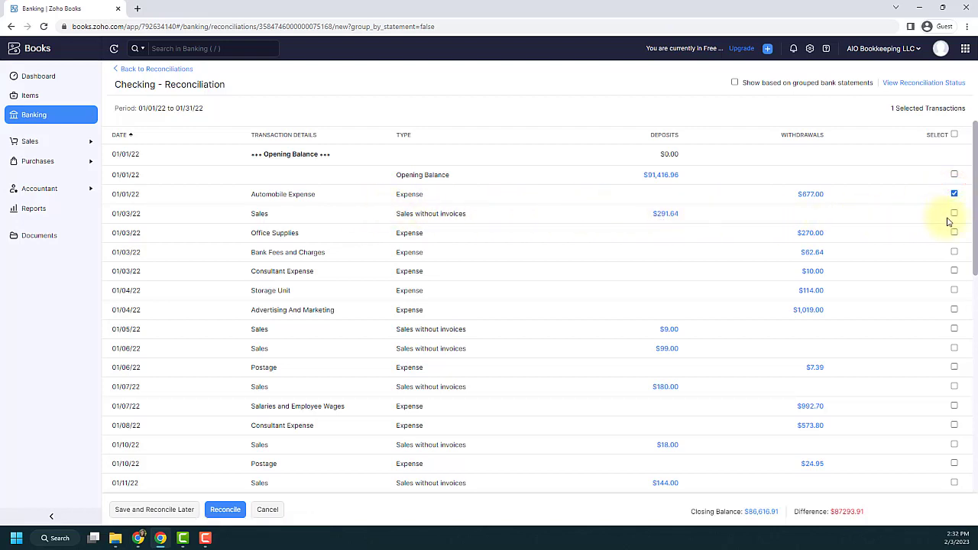
click(953, 214)
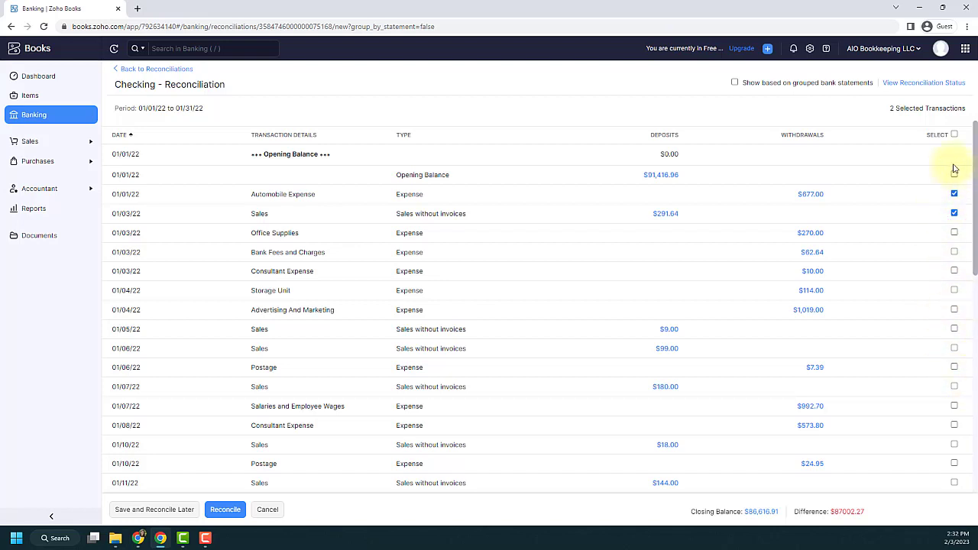
click(953, 134)
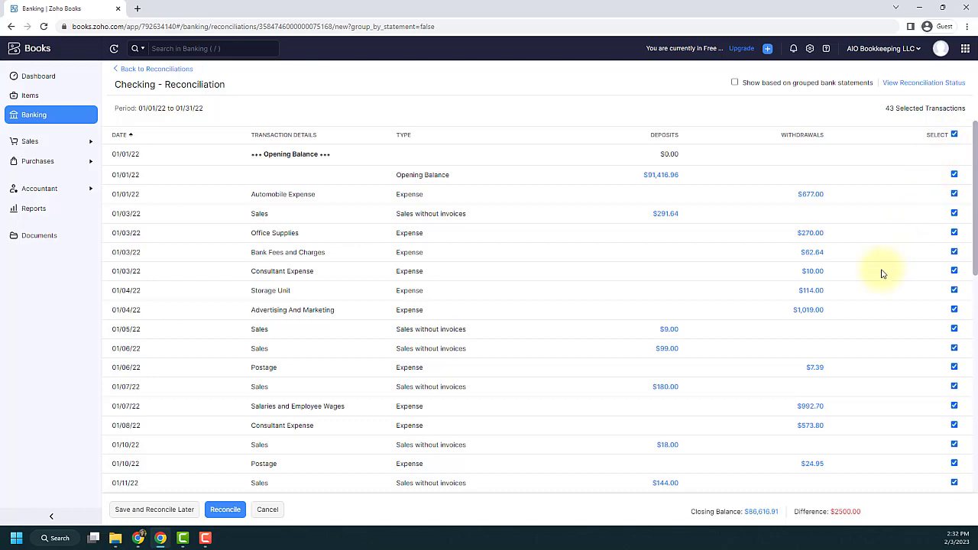
Uncheck the 01/31/22 Rent Expense $2,500.00 row so the difference is $0.00
scroll(down, 3)
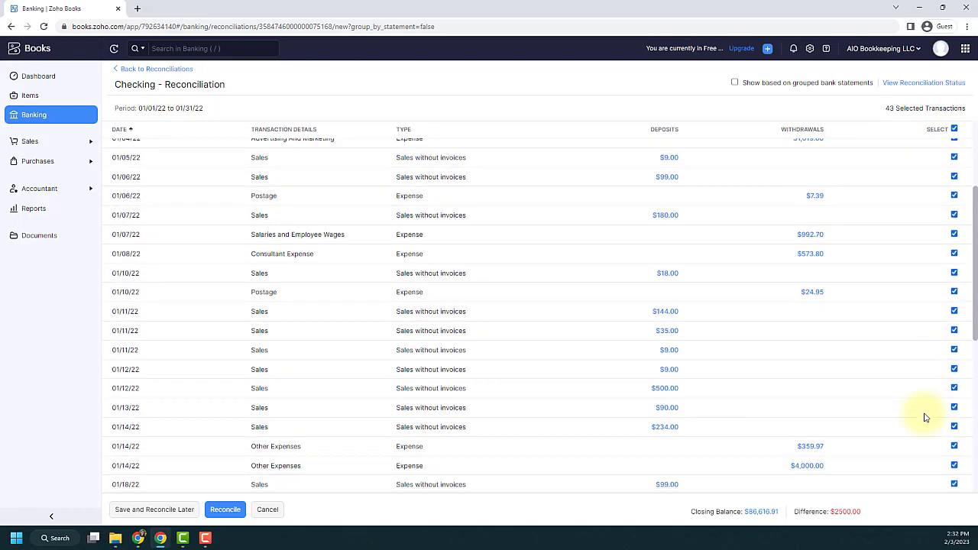
scroll(down, 3)
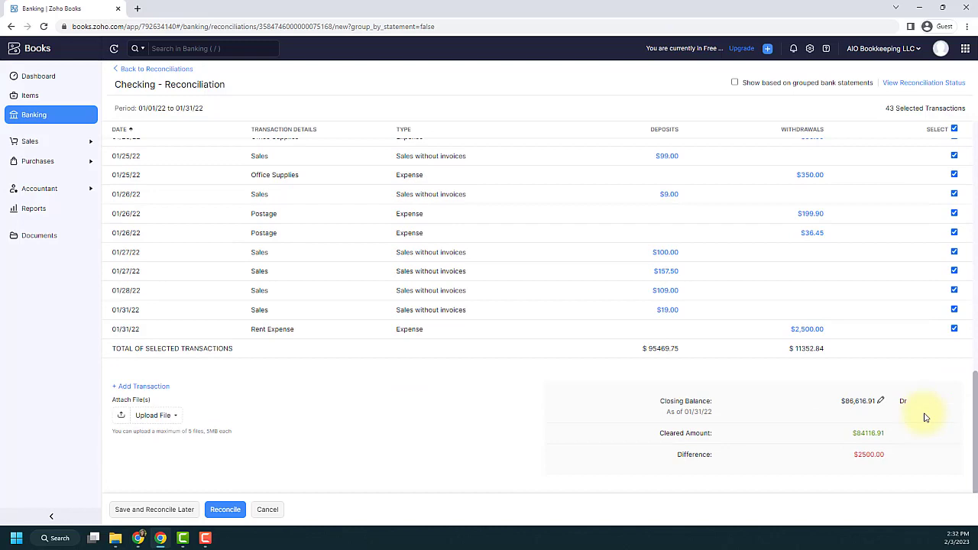
mouse_move(892, 453)
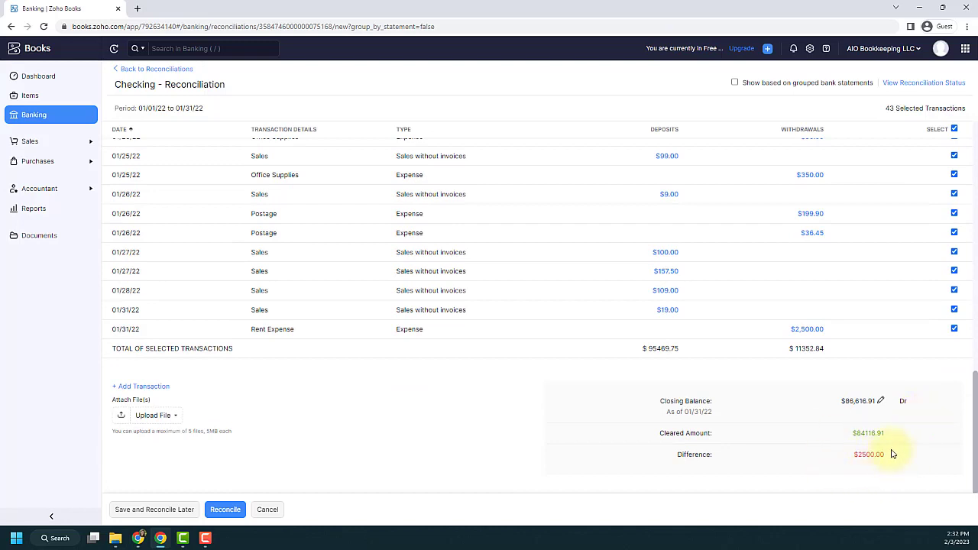
mouse_move(242, 330)
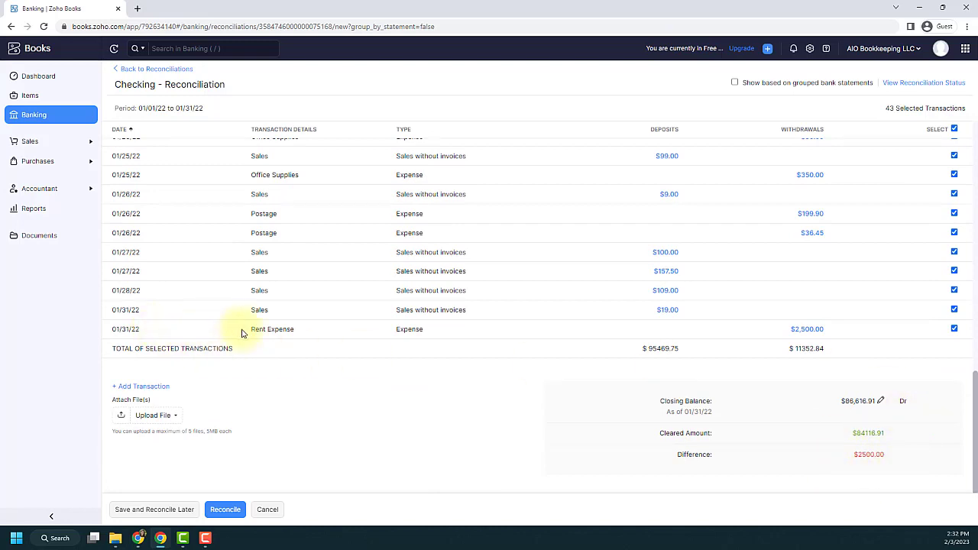
mouse_move(924, 336)
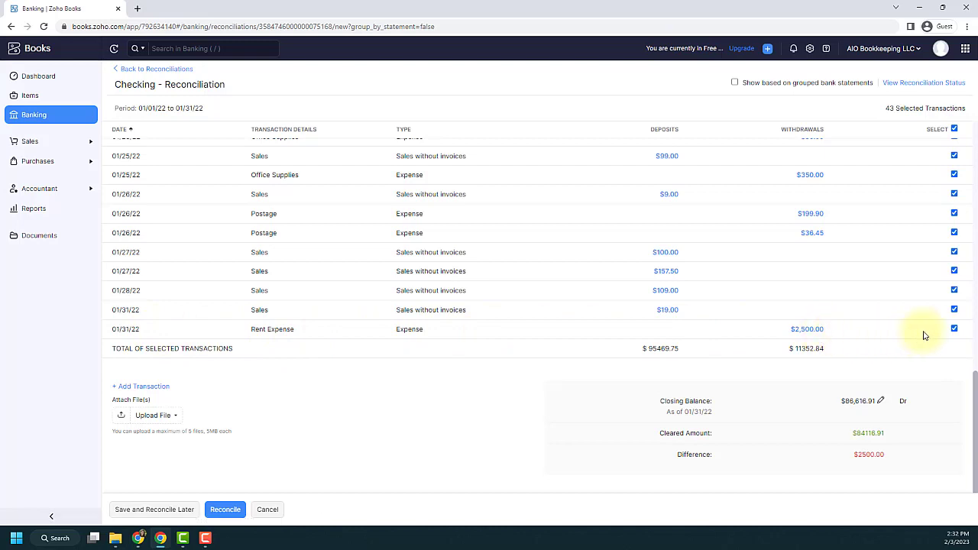
click(954, 328)
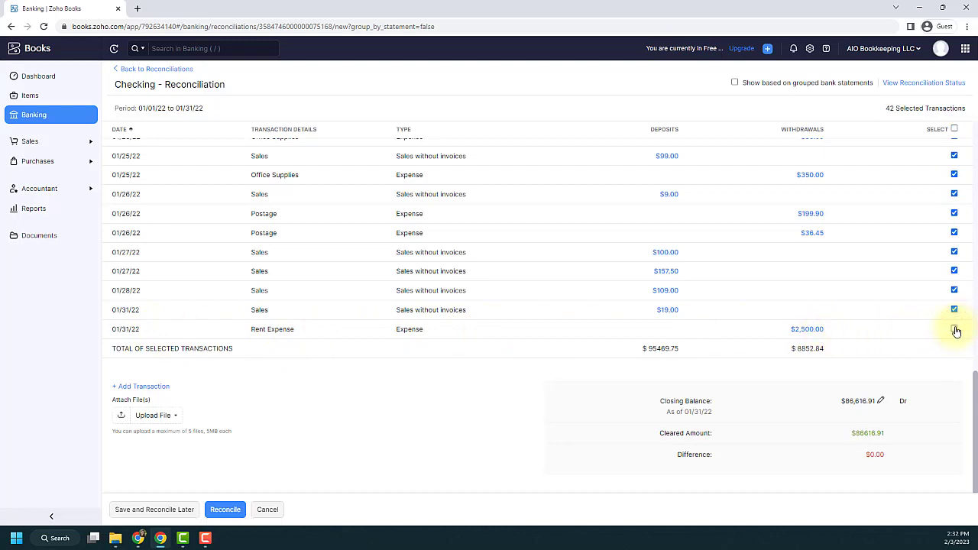
click(953, 329)
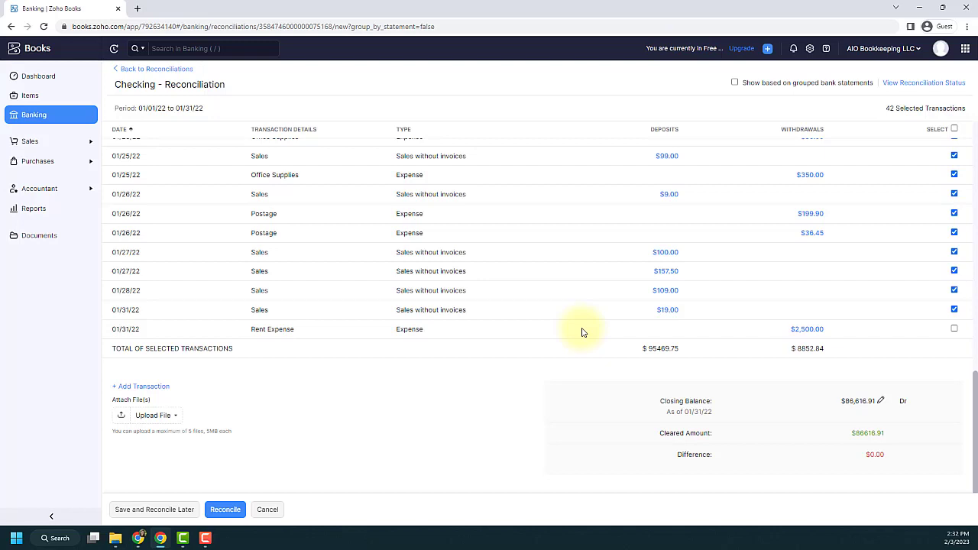
mouse_move(877, 333)
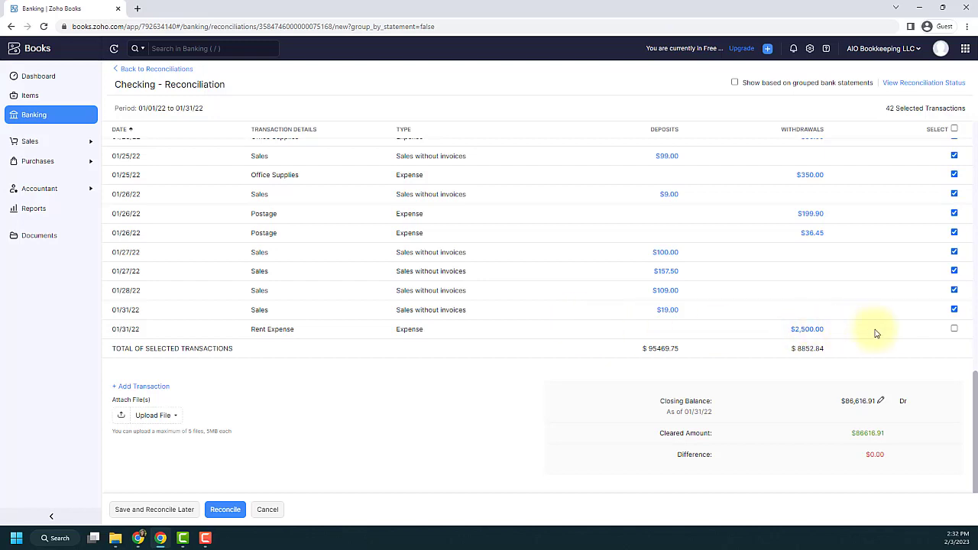
mouse_move(899, 330)
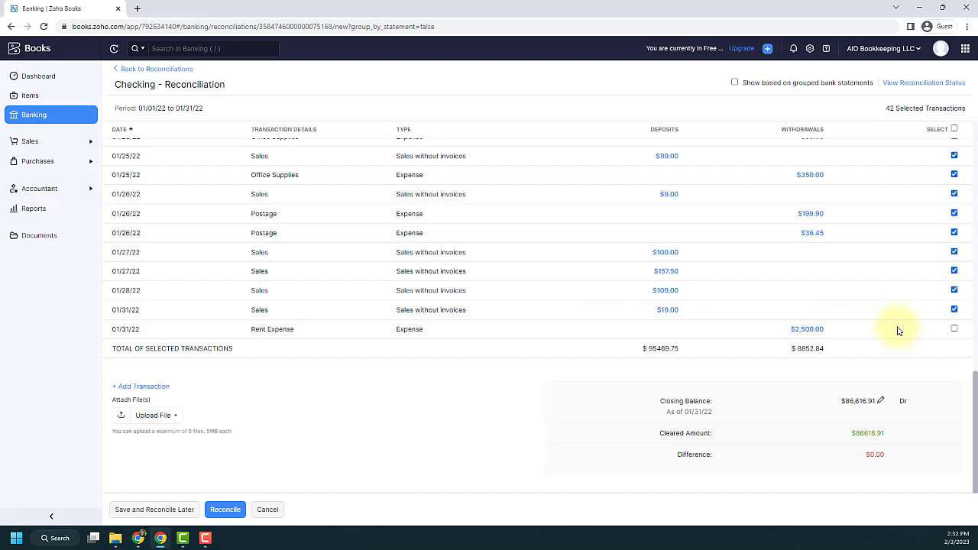
mouse_move(883, 332)
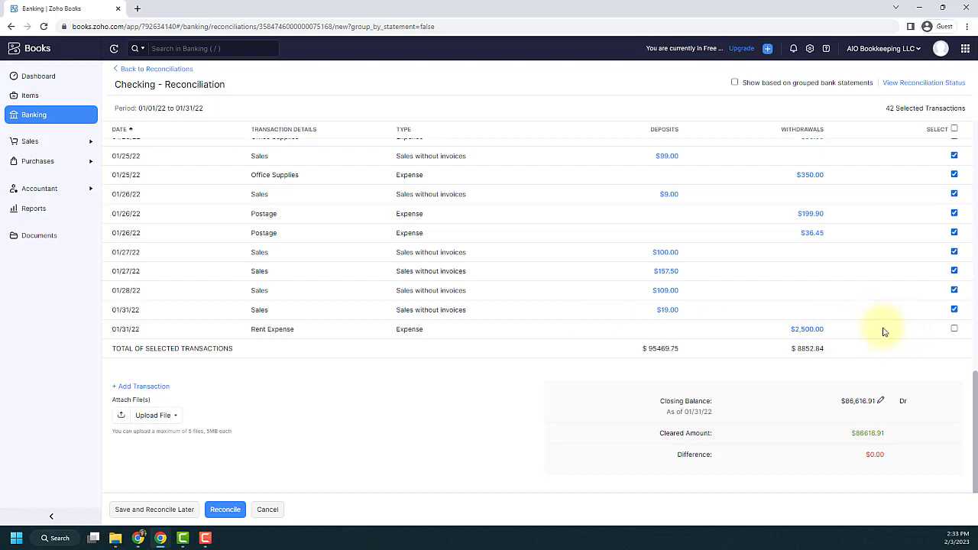
mouse_move(862, 464)
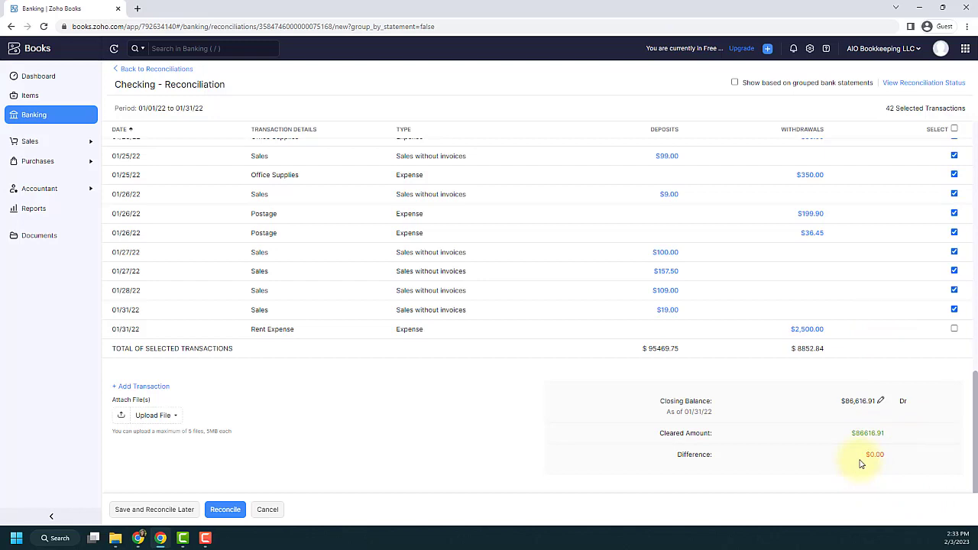
mouse_move(797, 449)
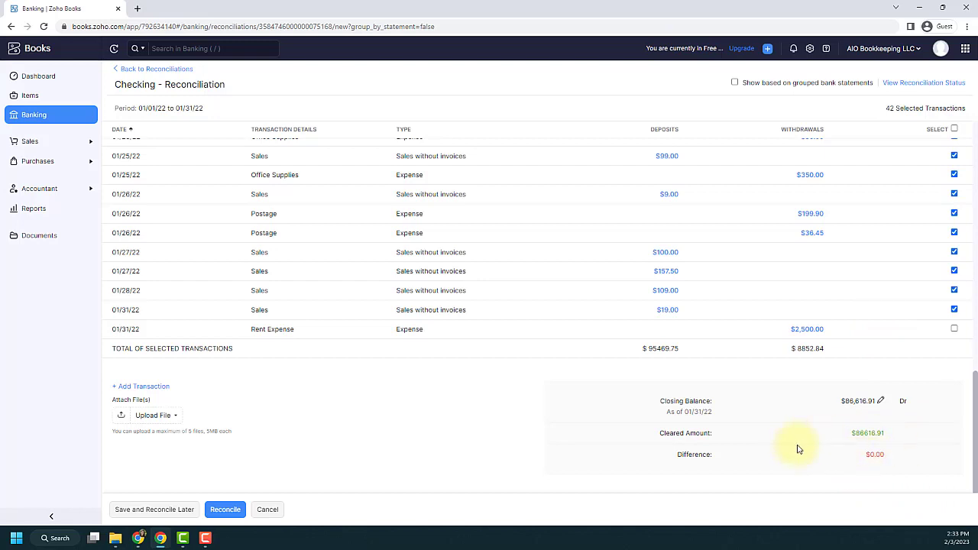
mouse_move(694, 358)
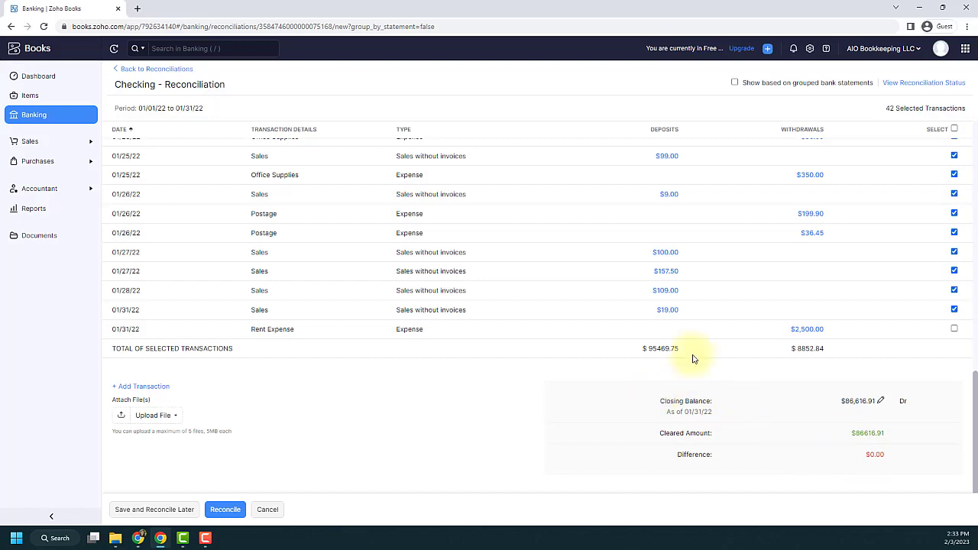
mouse_move(791, 358)
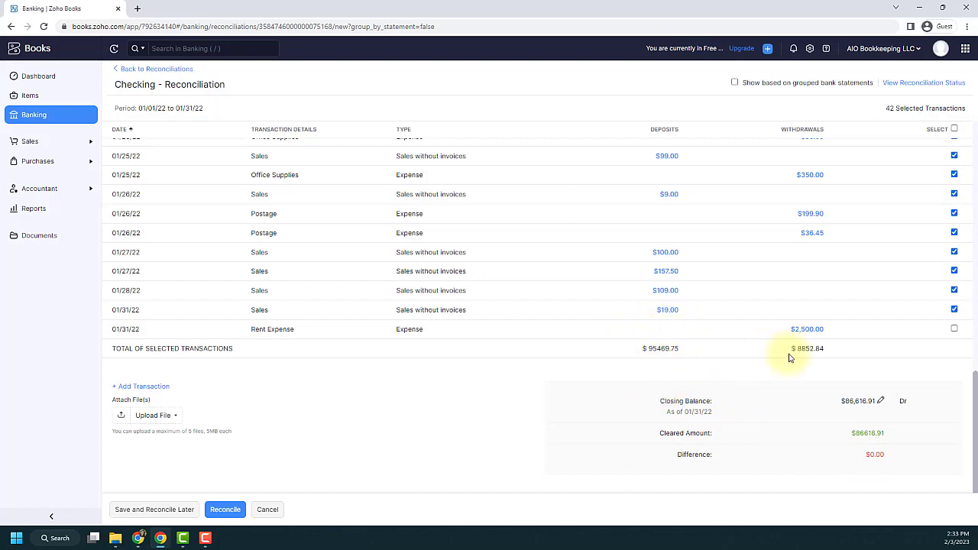
mouse_move(824, 369)
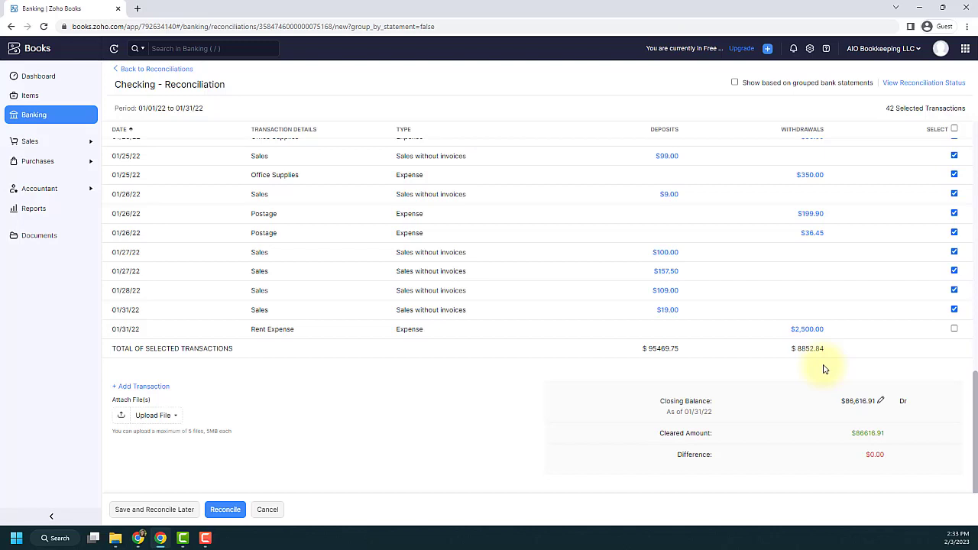
mouse_move(654, 333)
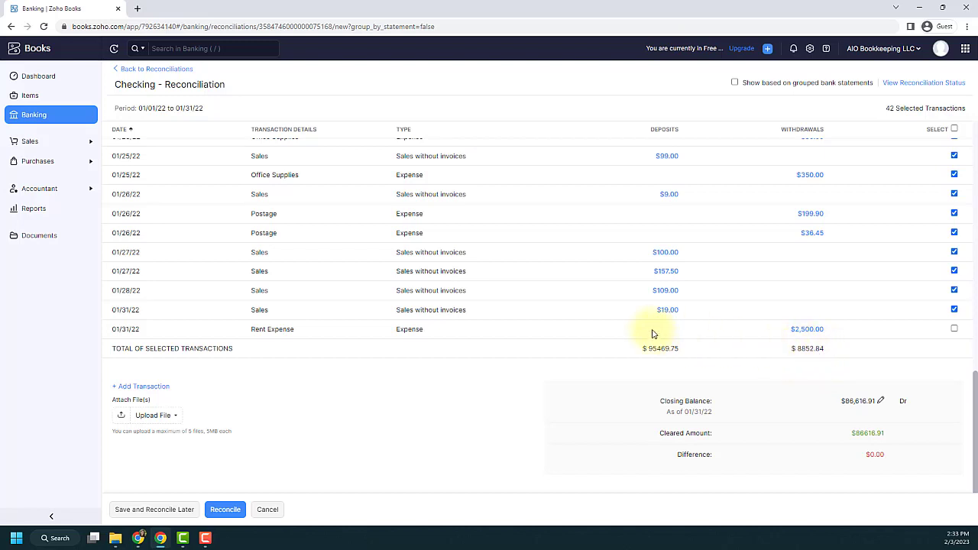
mouse_move(706, 358)
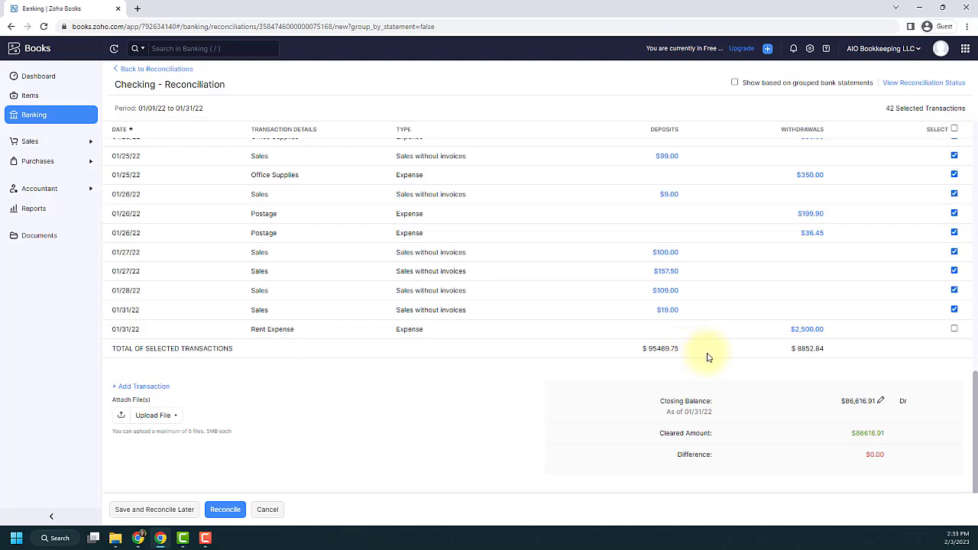
mouse_move(724, 354)
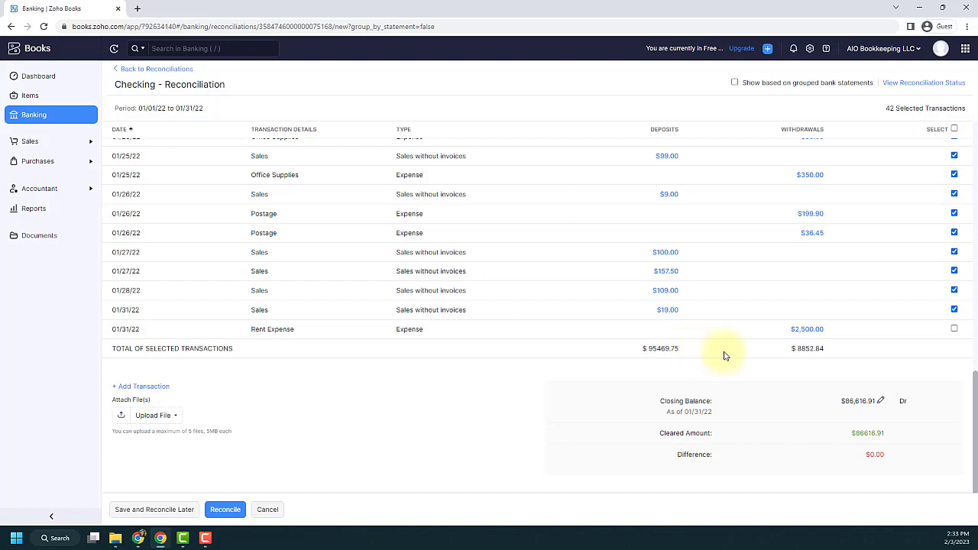
mouse_move(201, 414)
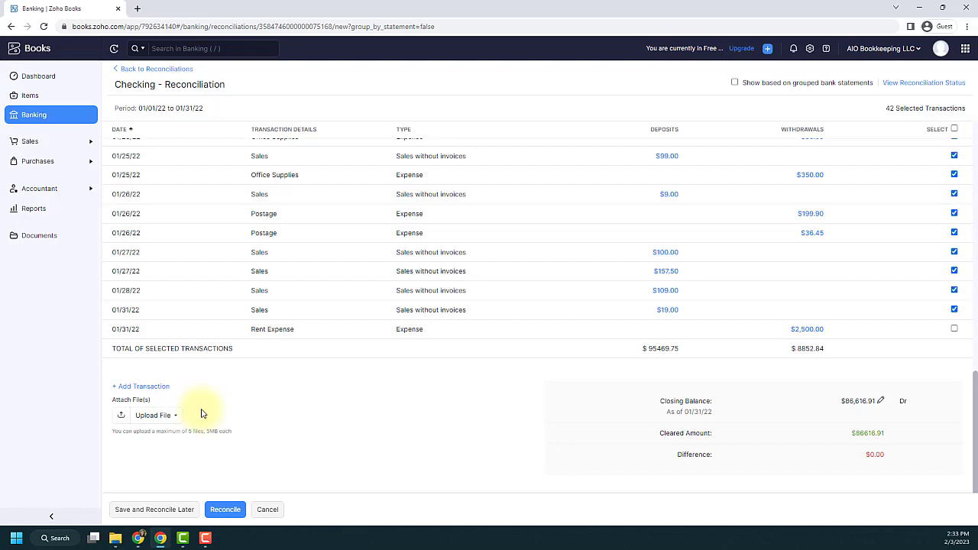
mouse_move(277, 419)
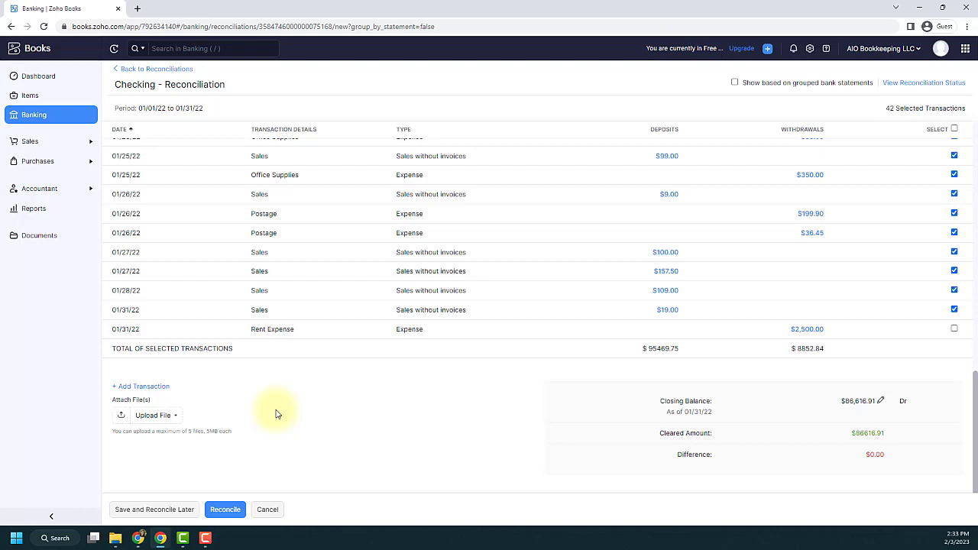
mouse_move(235, 415)
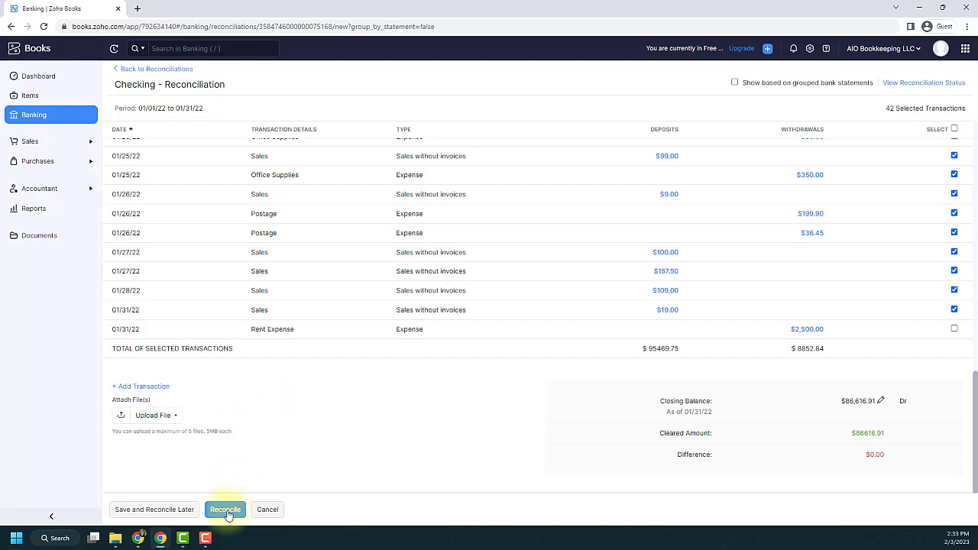
Reconcile, listing January Checking as Reconciled with $86,616.91 closing balance
click(225, 510)
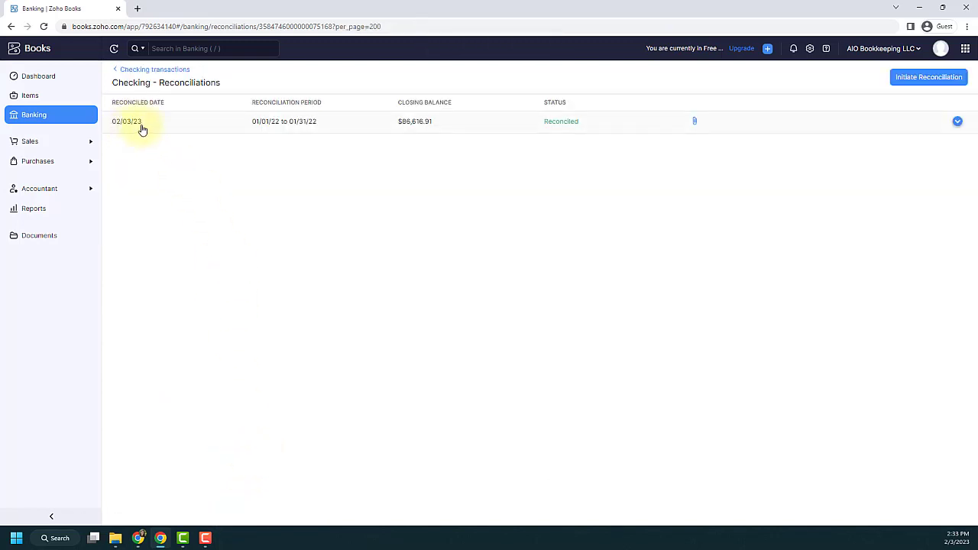
mouse_move(283, 128)
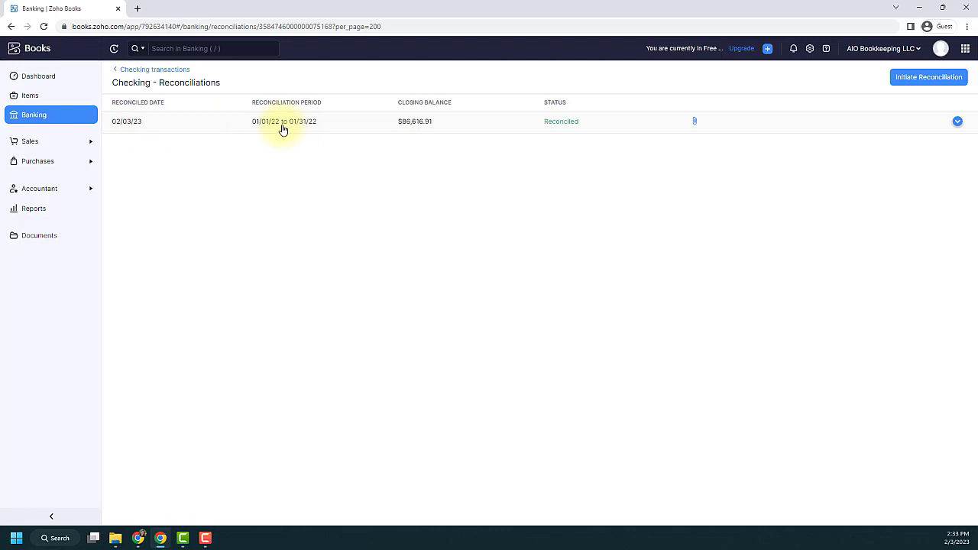
mouse_move(588, 125)
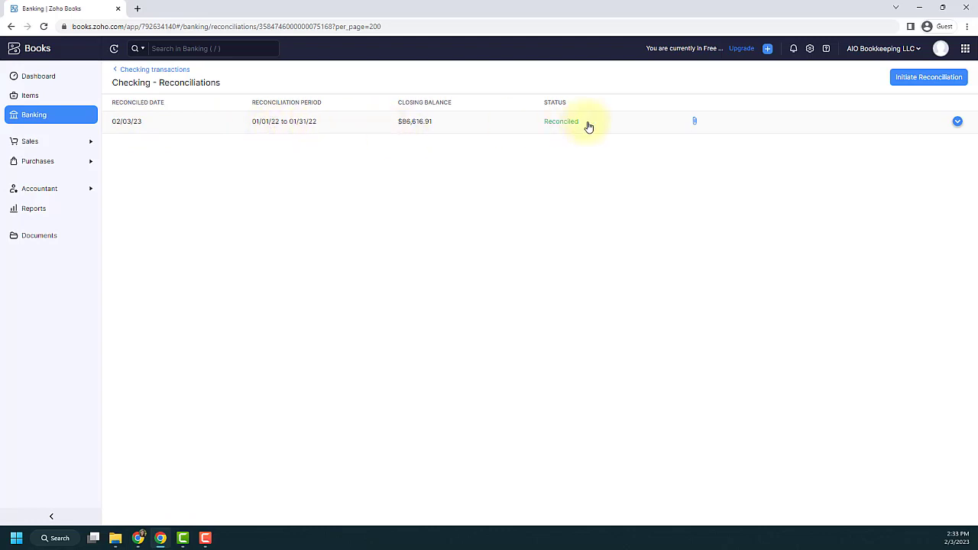
mouse_move(699, 129)
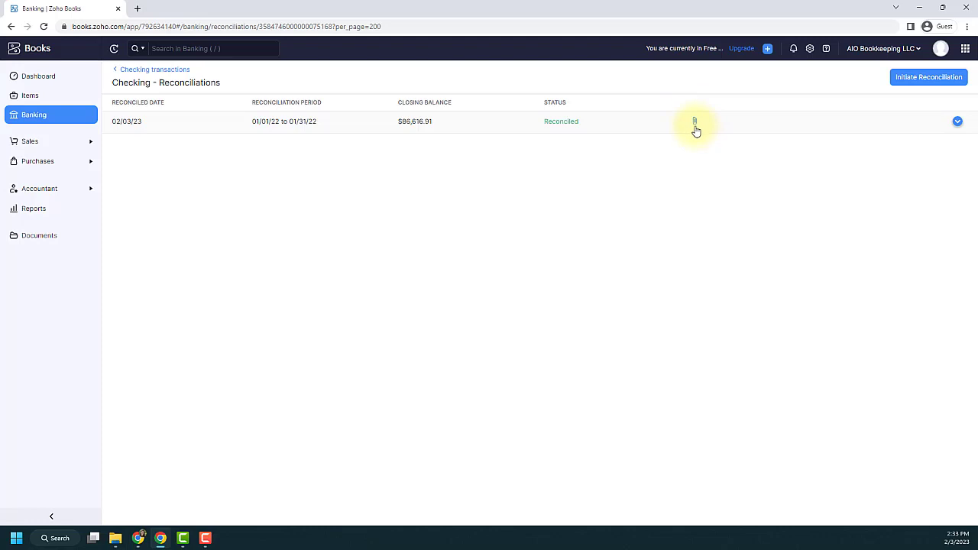
mouse_move(767, 162)
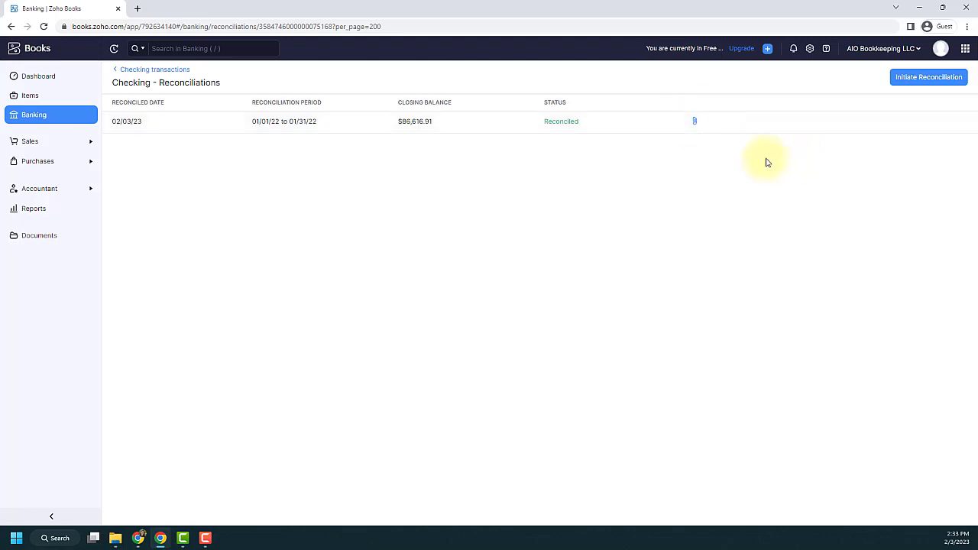
mouse_move(761, 156)
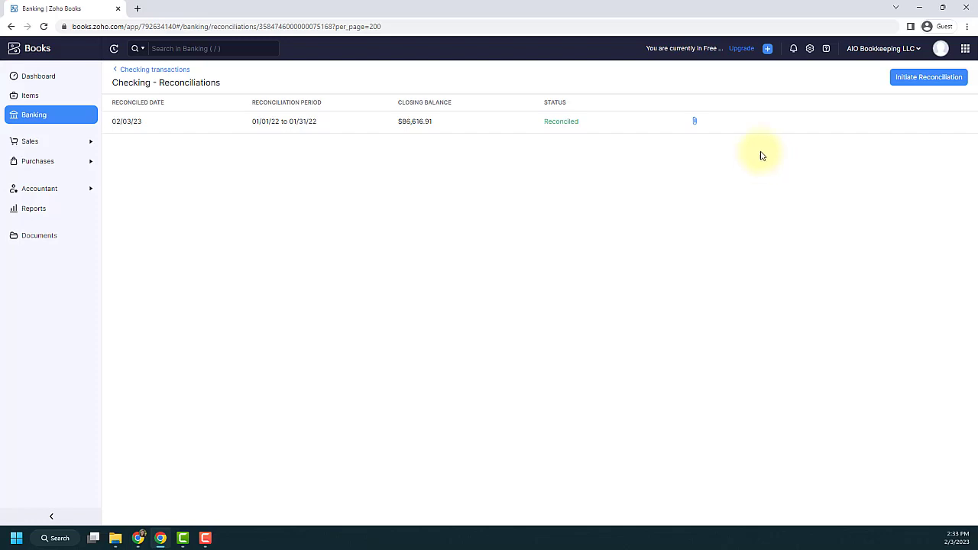